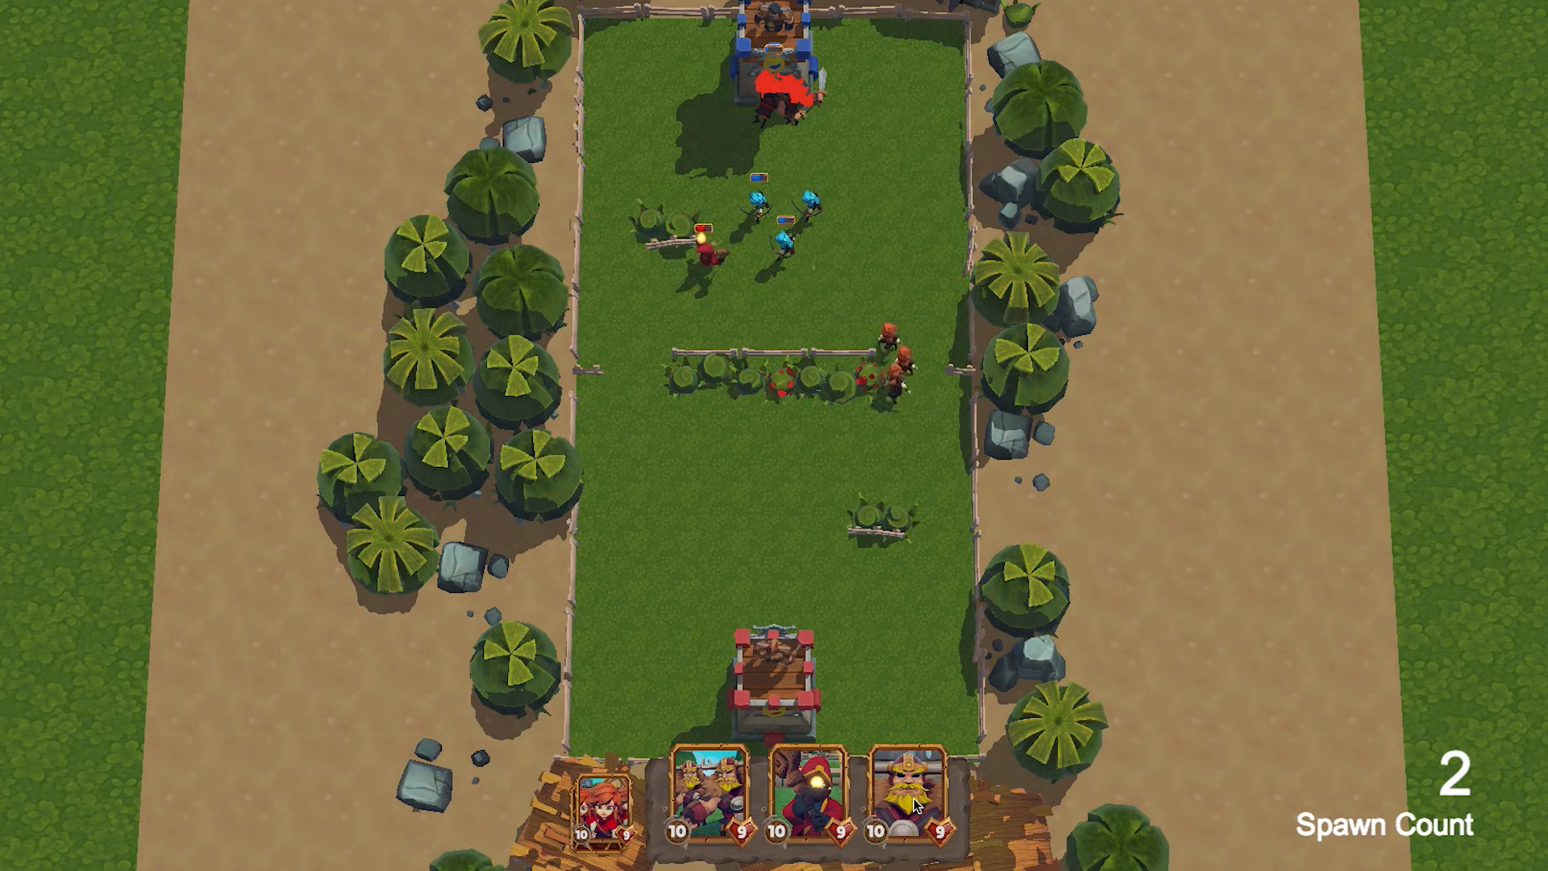
Drag a card from the hand onto the battlefield to spawn its units
{"action": "left_click_drag", "start_coordinate": [878, 805], "coordinate": [824, 597]}
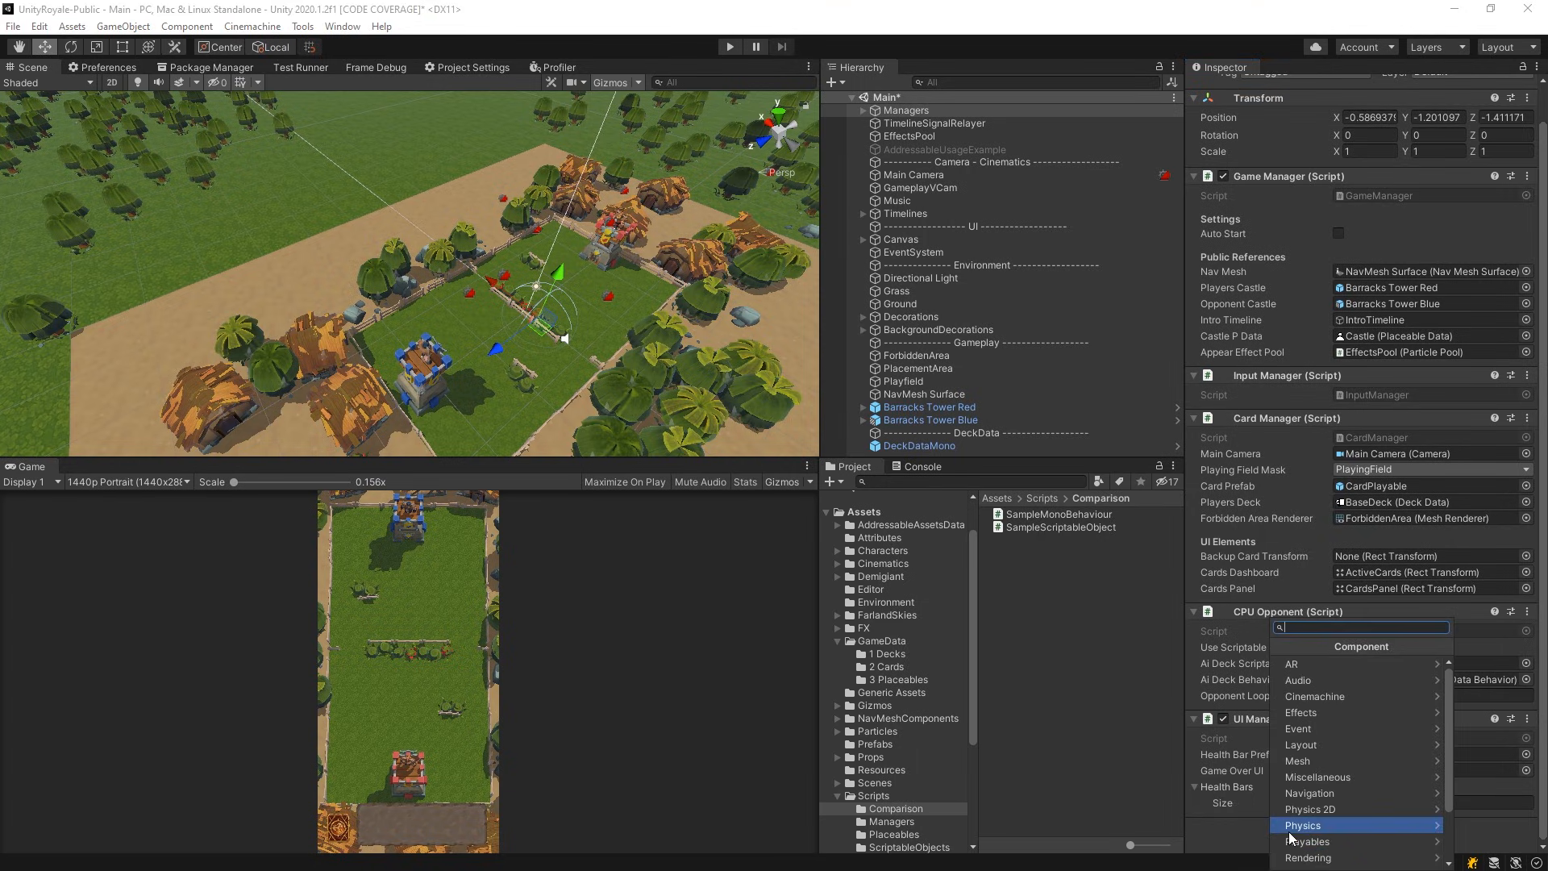
Add the Sample Mono Behaviour component to the Managers object
{"action": "type", "text": "Sample"}
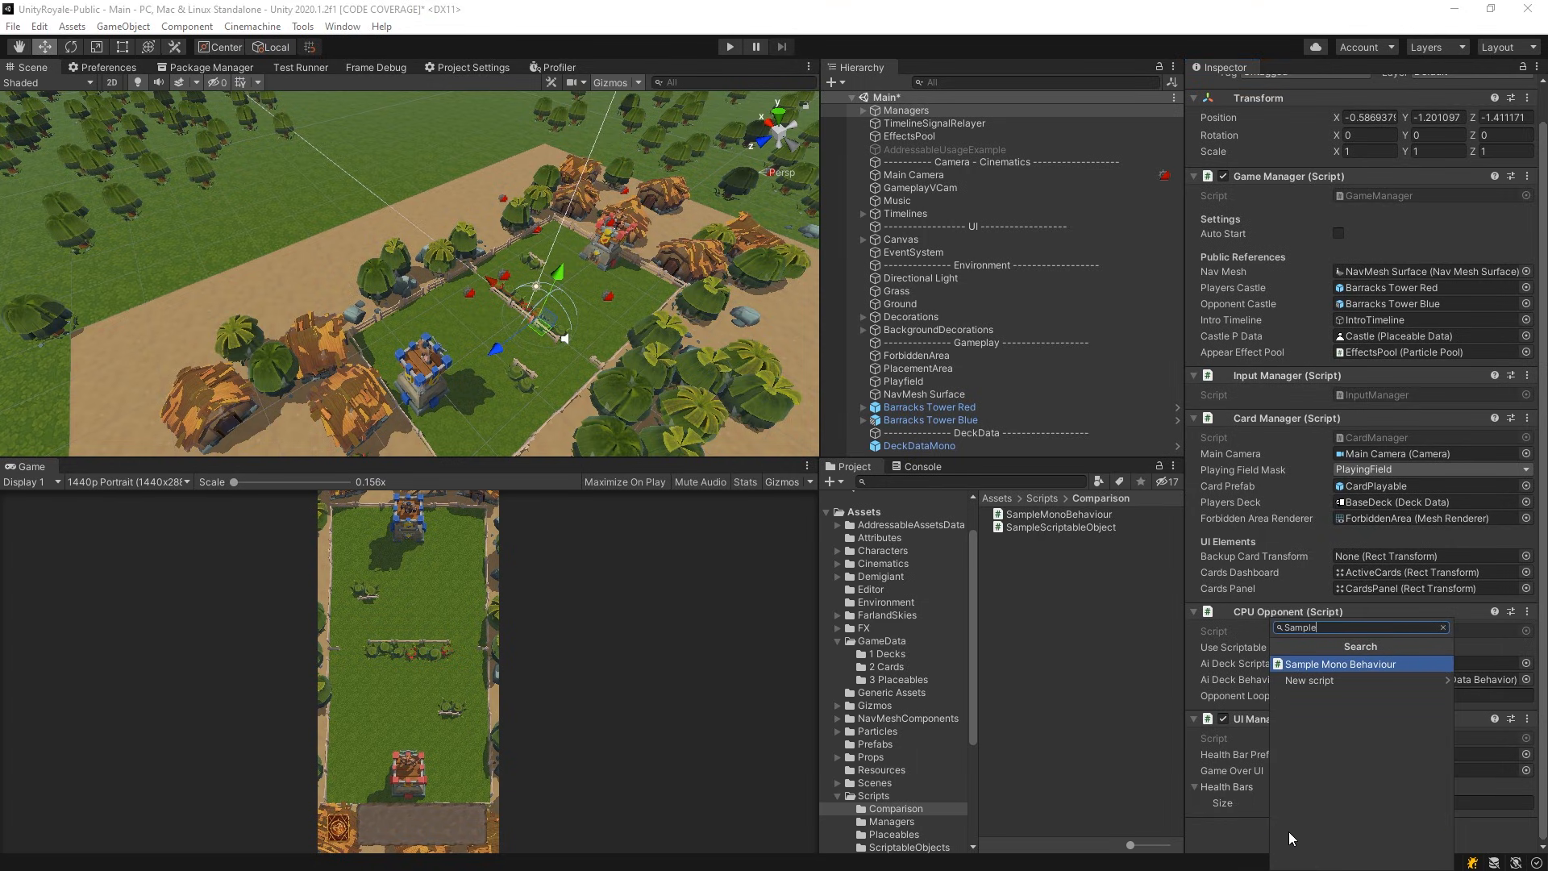
{"action": "left_click", "coordinate": [1340, 663]}
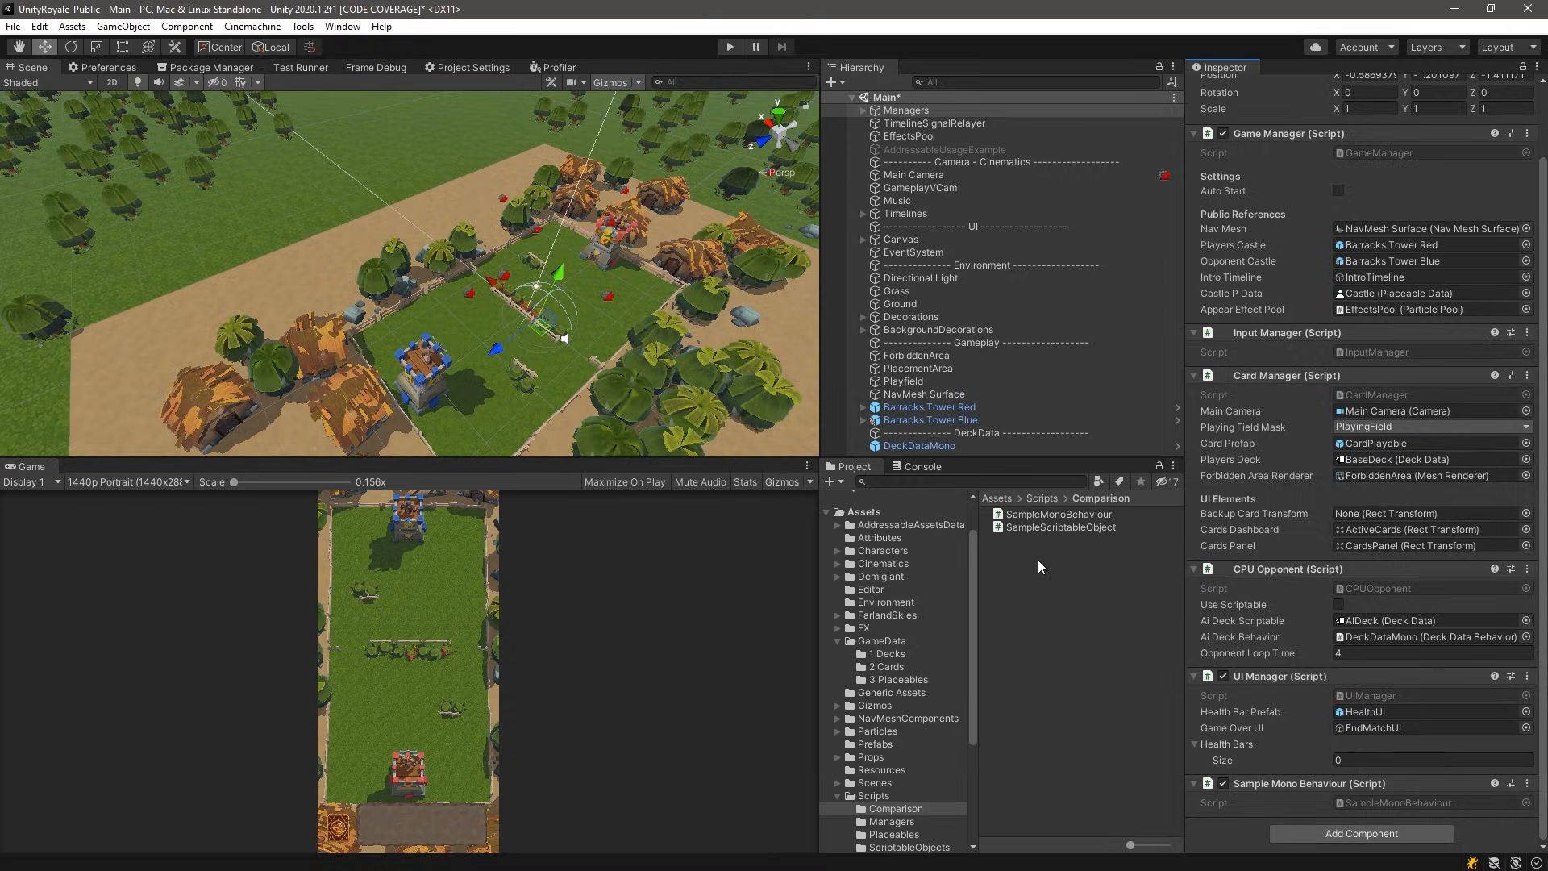
Open the SampleScriptableObject script in the editor and go to the GameData folder
{"action": "left_click", "coordinate": [1059, 525]}
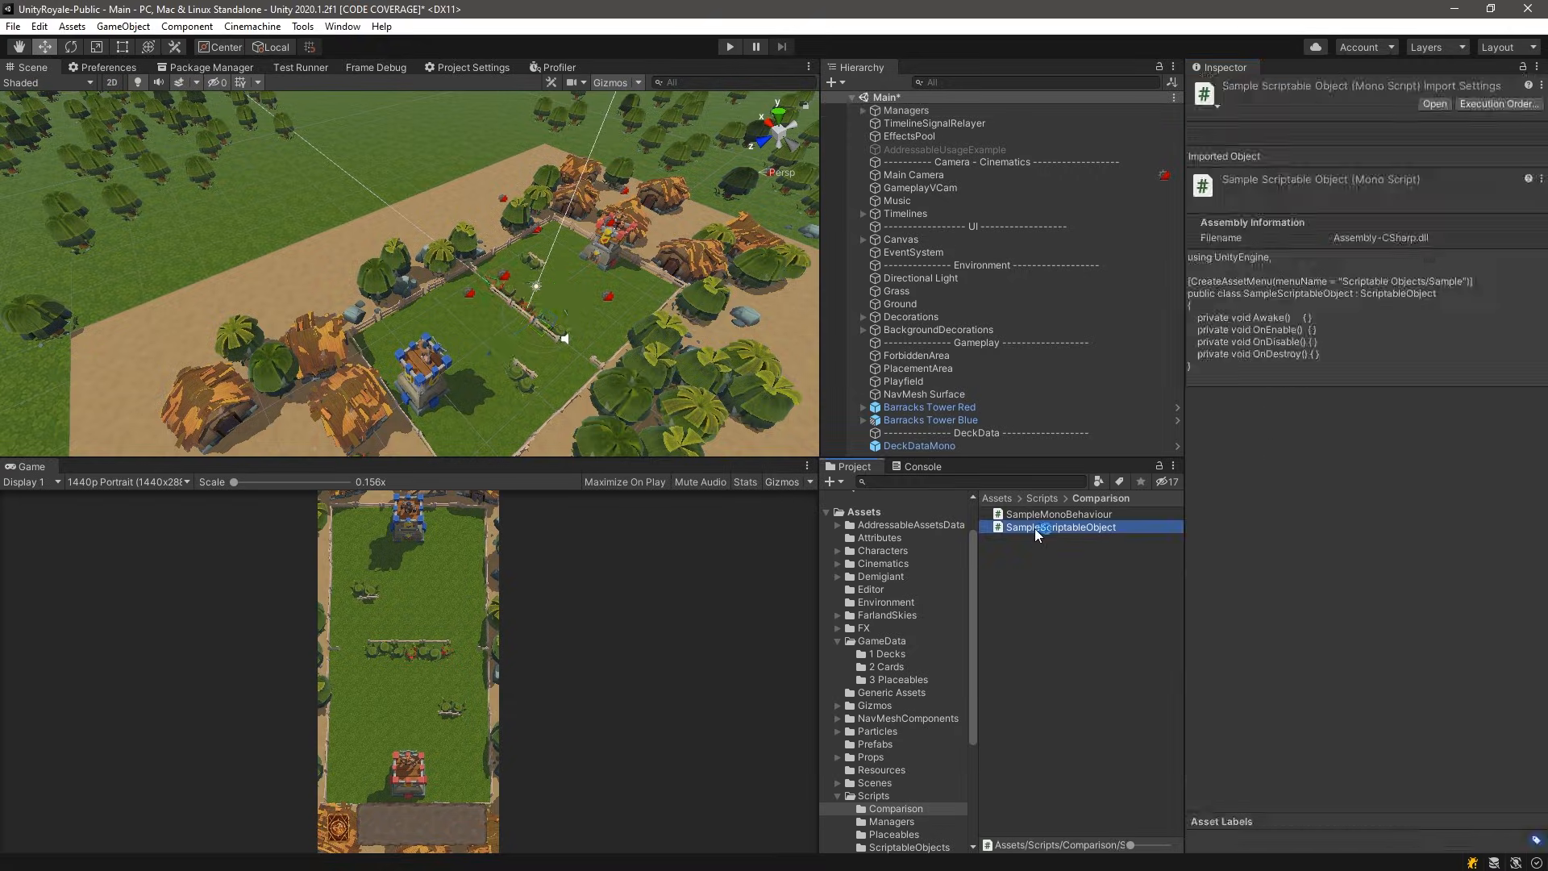
{"action": "double_click", "coordinate": [1061, 526]}
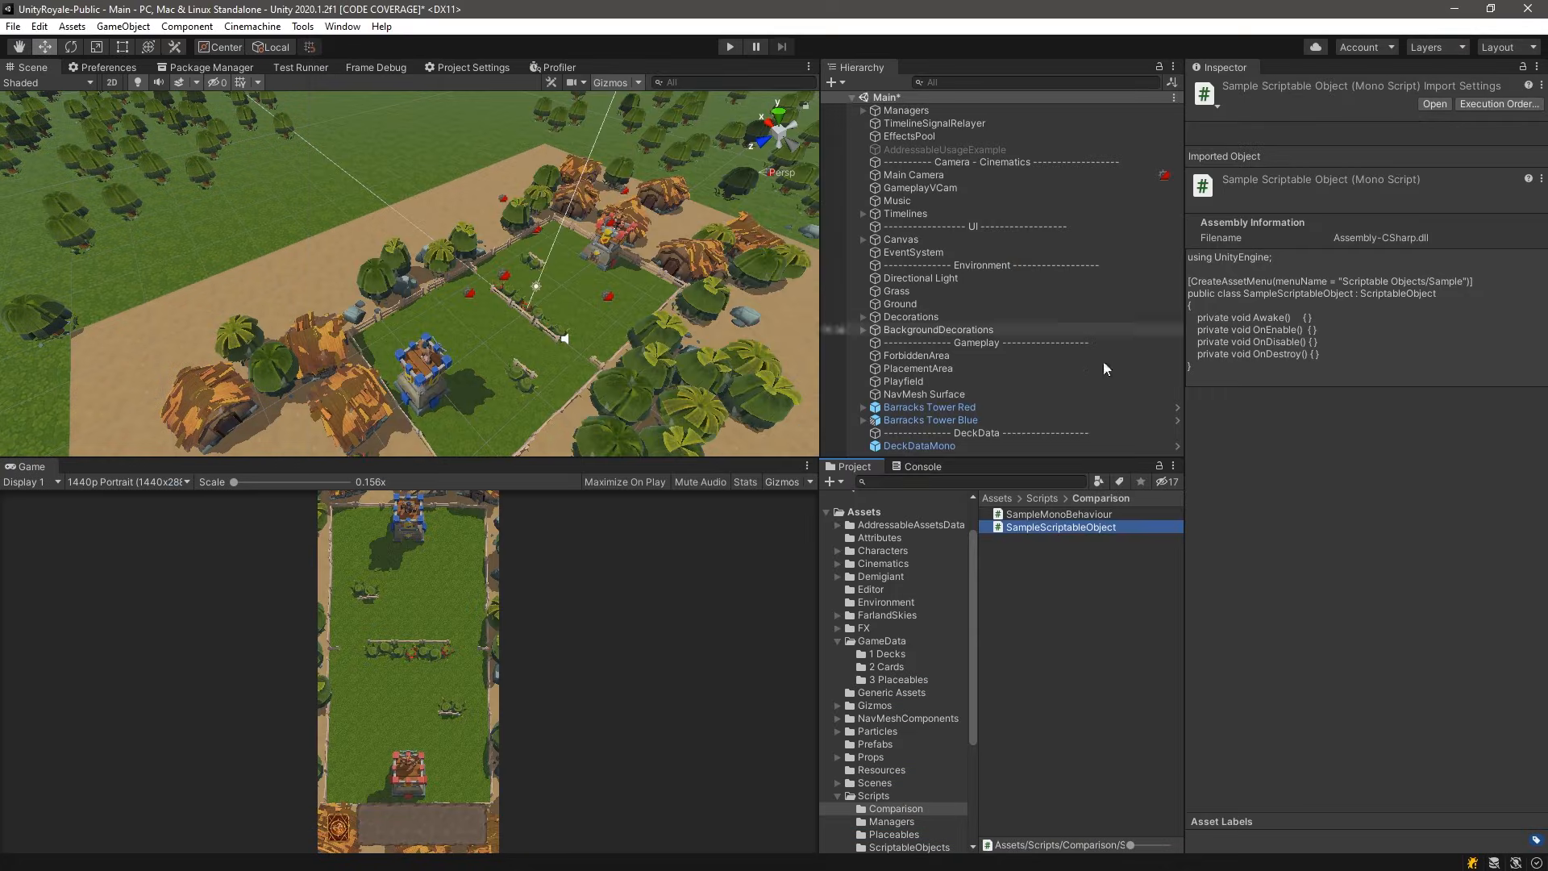
{"action": "left_click", "coordinate": [880, 640]}
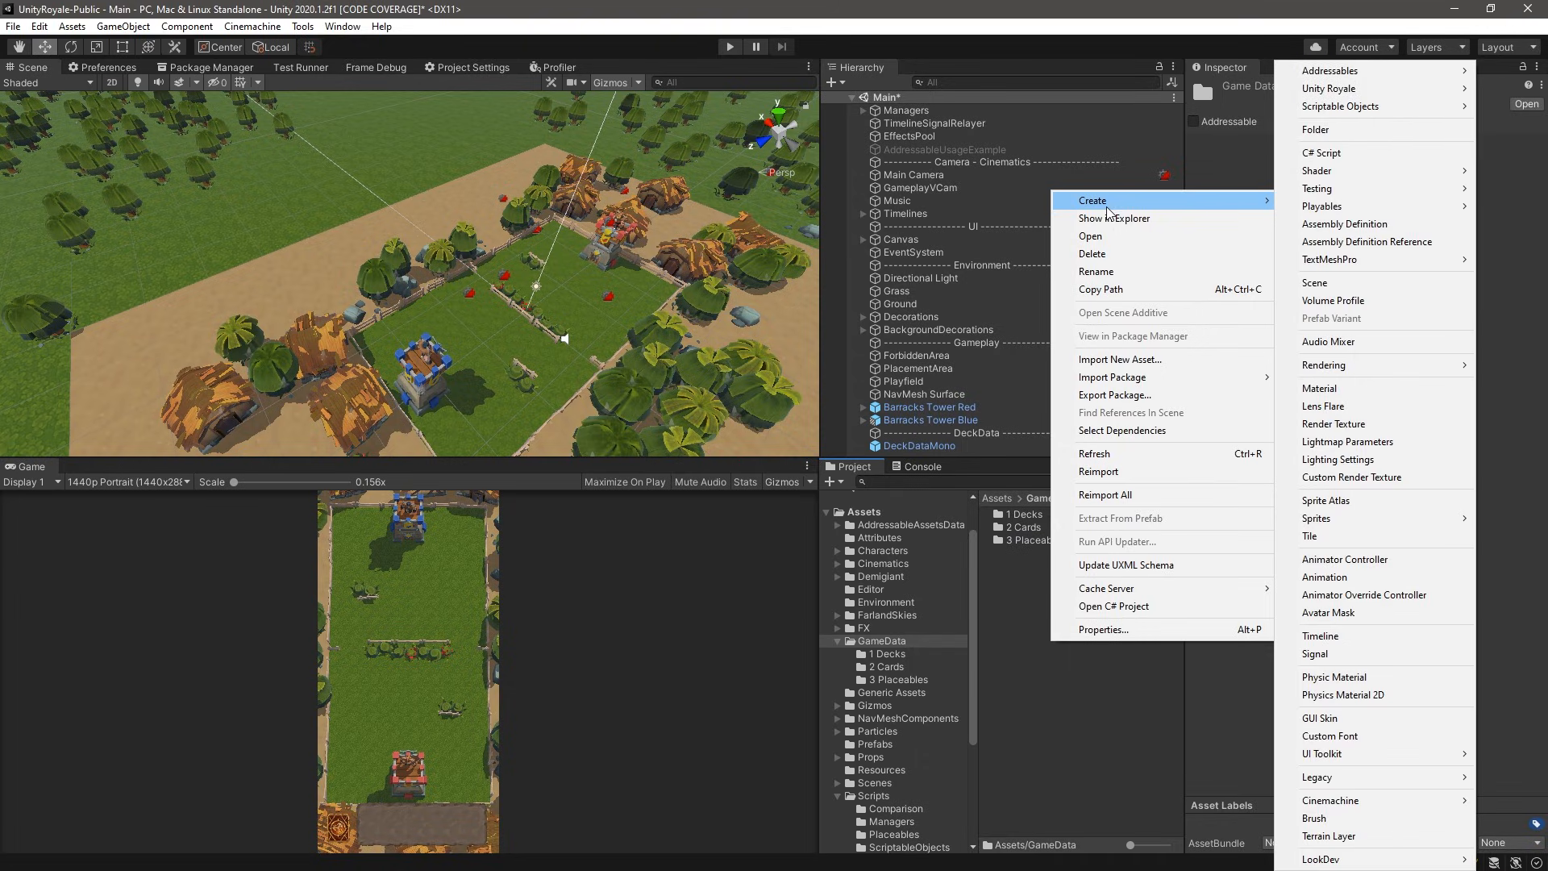
{"action": "mouse_move", "coordinate": [1340, 106]}
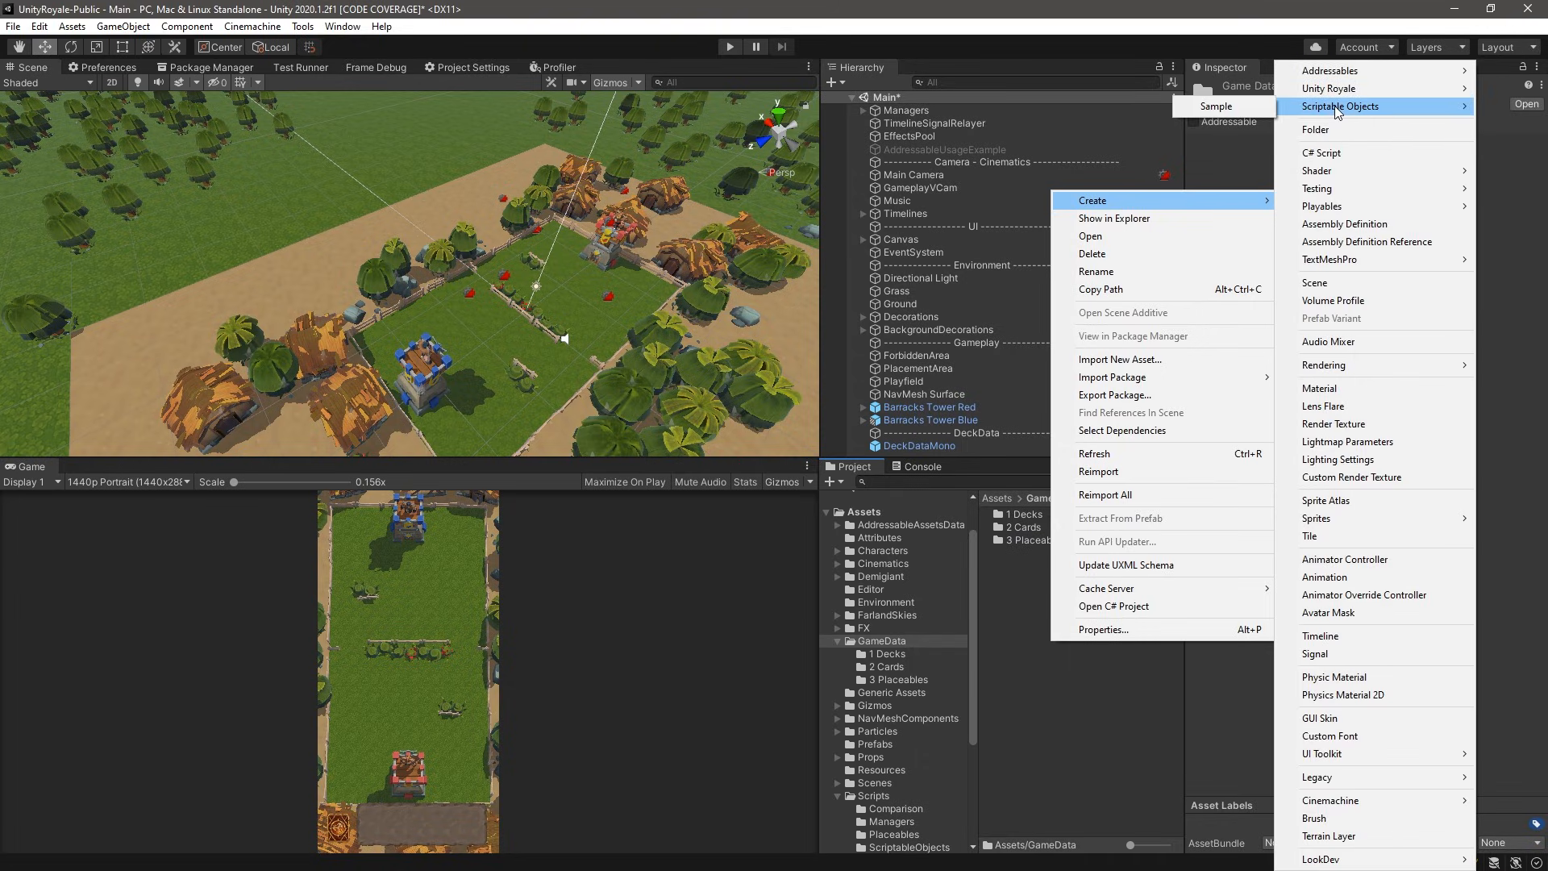
Create a new Sample scriptable object asset in GameData named 'Sample Script'
{"action": "left_click", "coordinate": [1217, 107]}
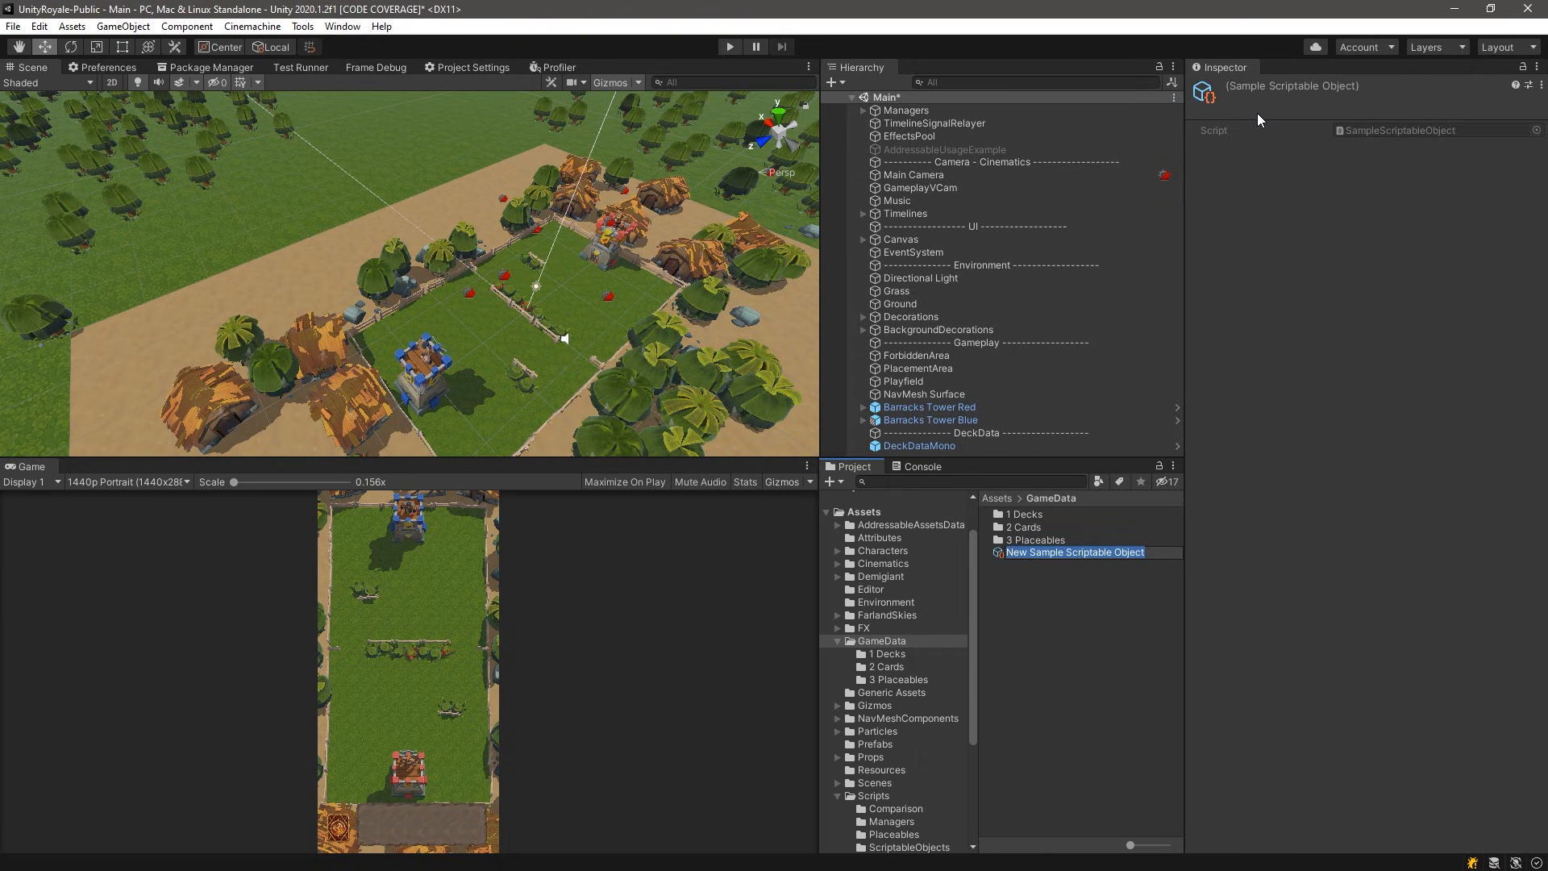
{"action": "type", "text": "Sample Script"}
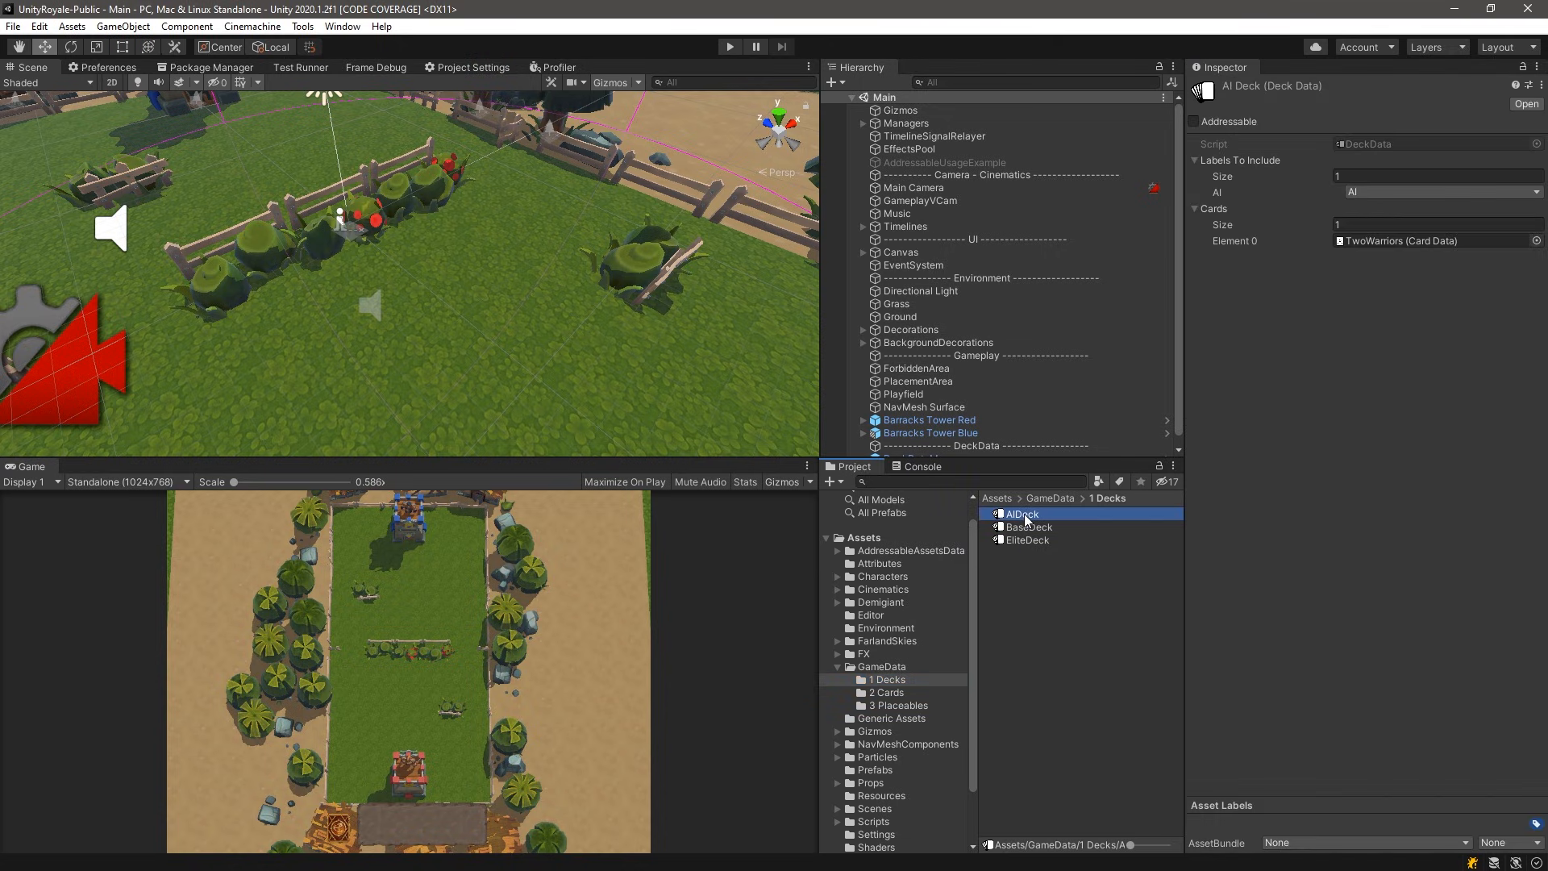
Inspect the AIDeck and BaseDeck deck data assets
{"action": "left_click", "coordinate": [1030, 525]}
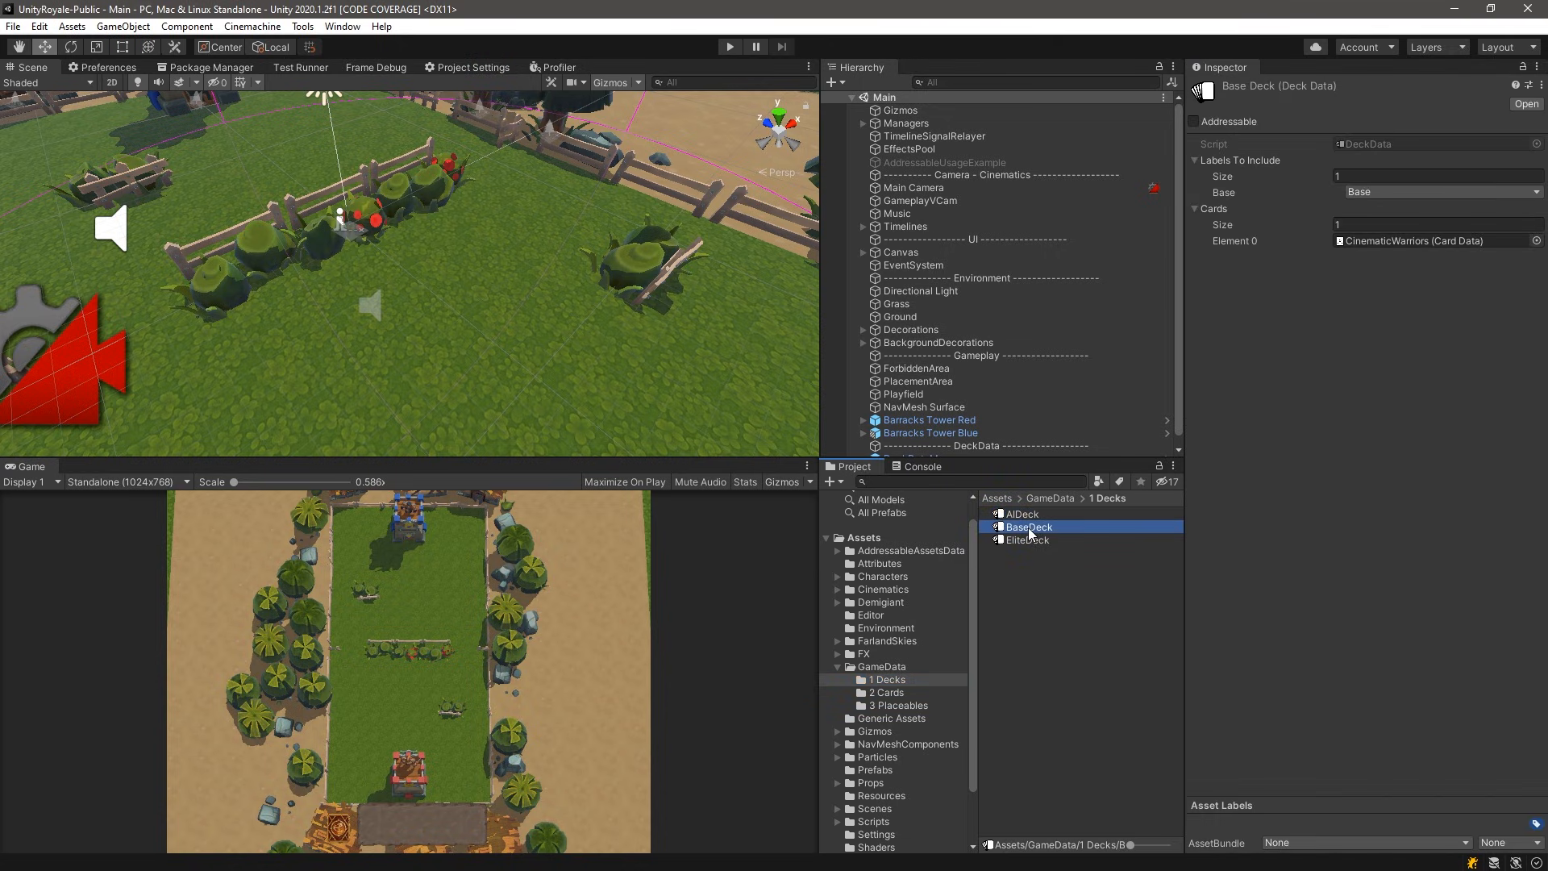
{"action": "left_click", "coordinate": [1027, 538]}
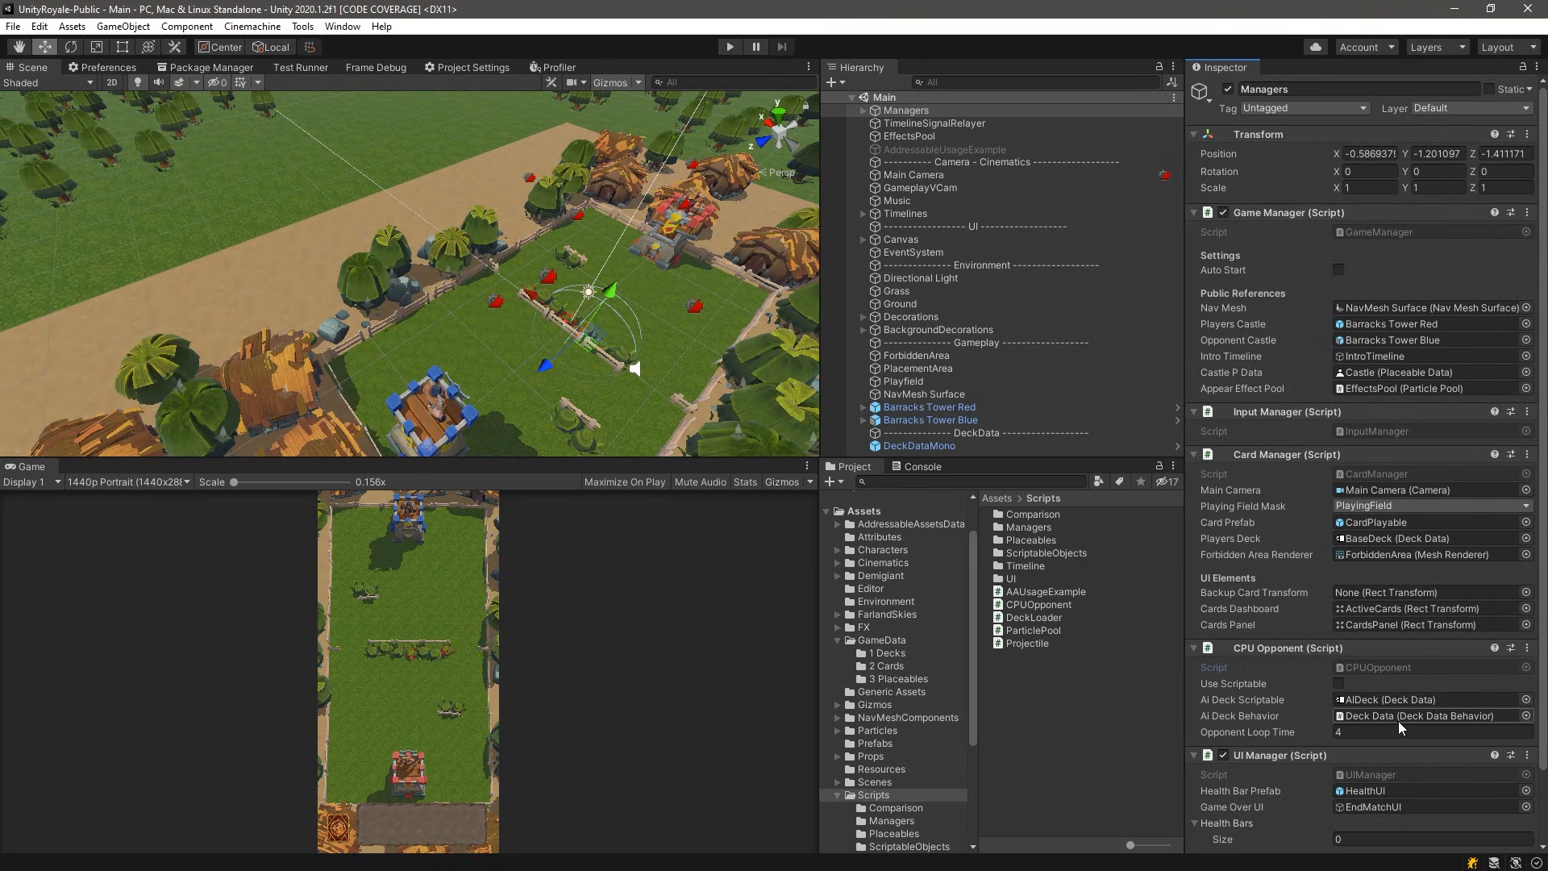
Ping the AI Deck Behavior prefab and inspect the Deck Data prefab with its AI labels
{"action": "left_click", "coordinate": [872, 743]}
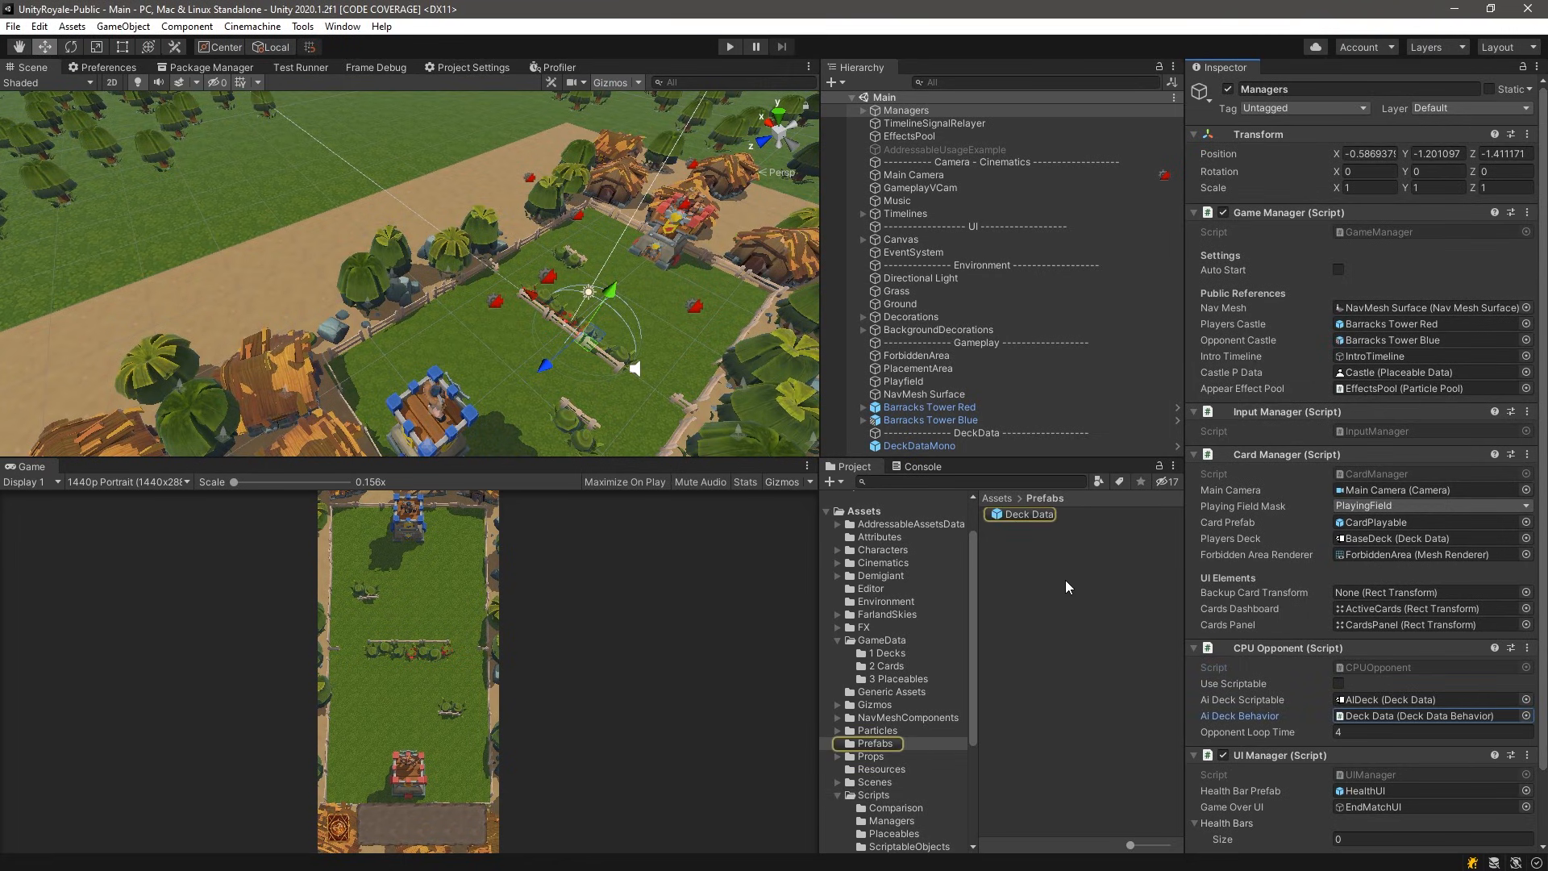
{"action": "left_click", "coordinate": [1027, 514]}
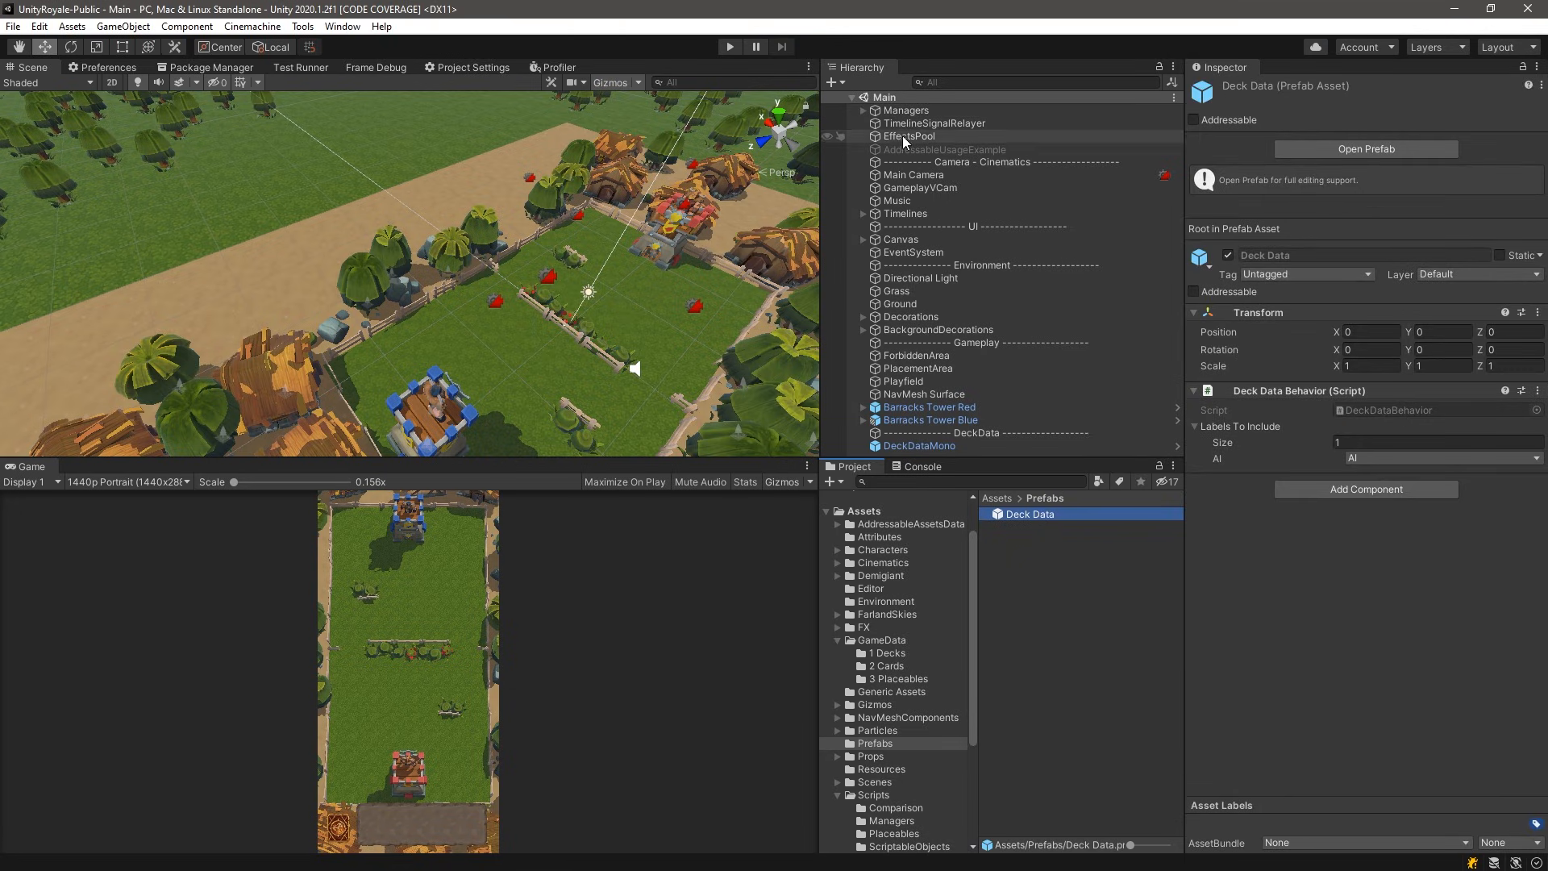
{"action": "left_click", "coordinate": [904, 109]}
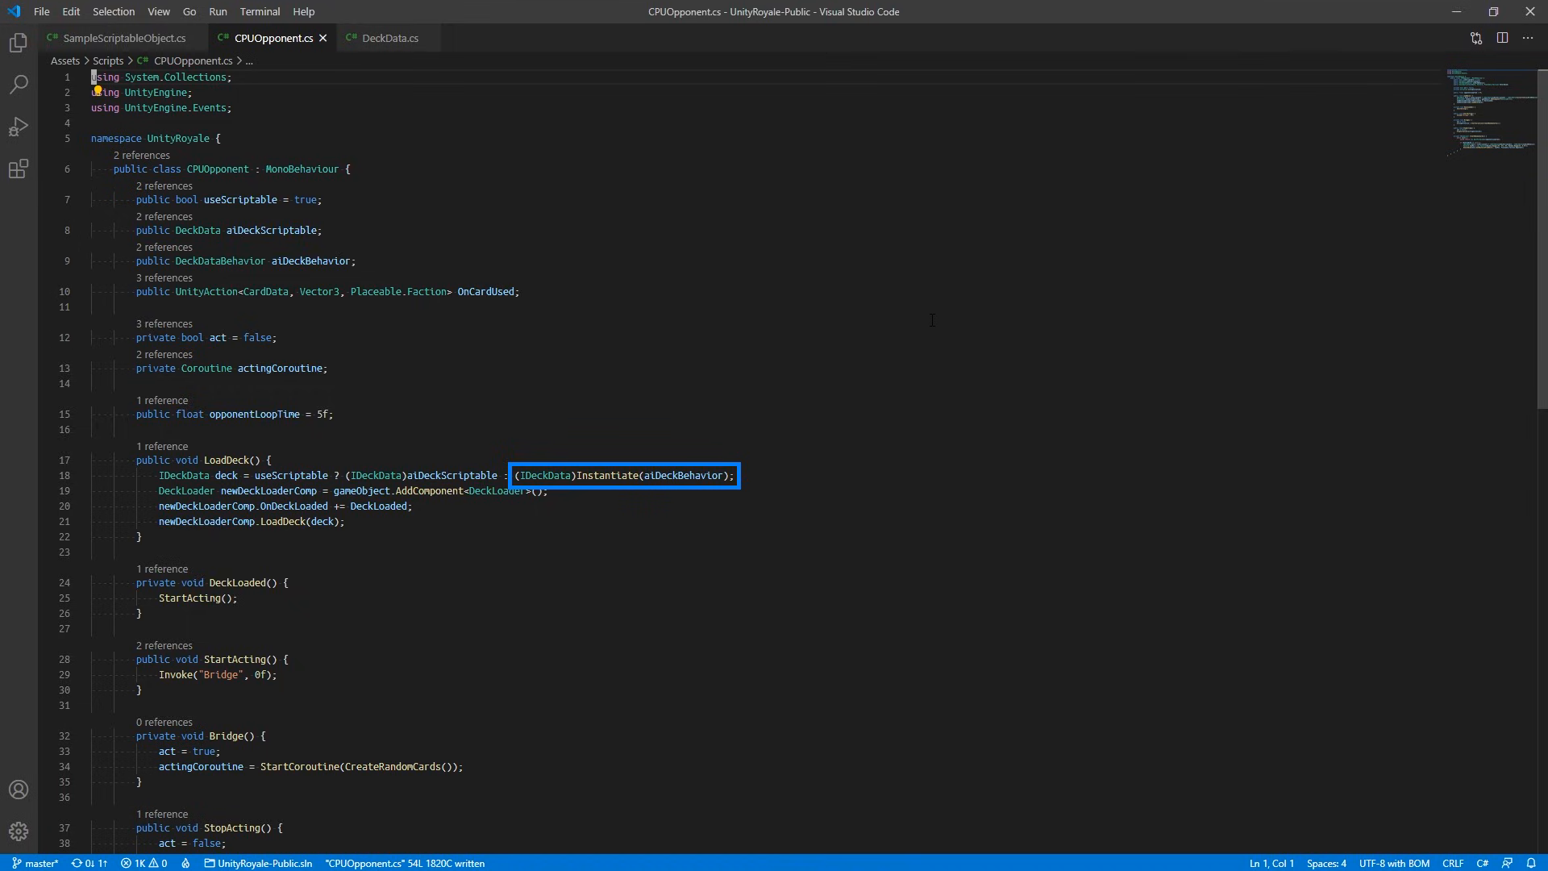
{"action": "mouse_move", "coordinate": [540, 244]}
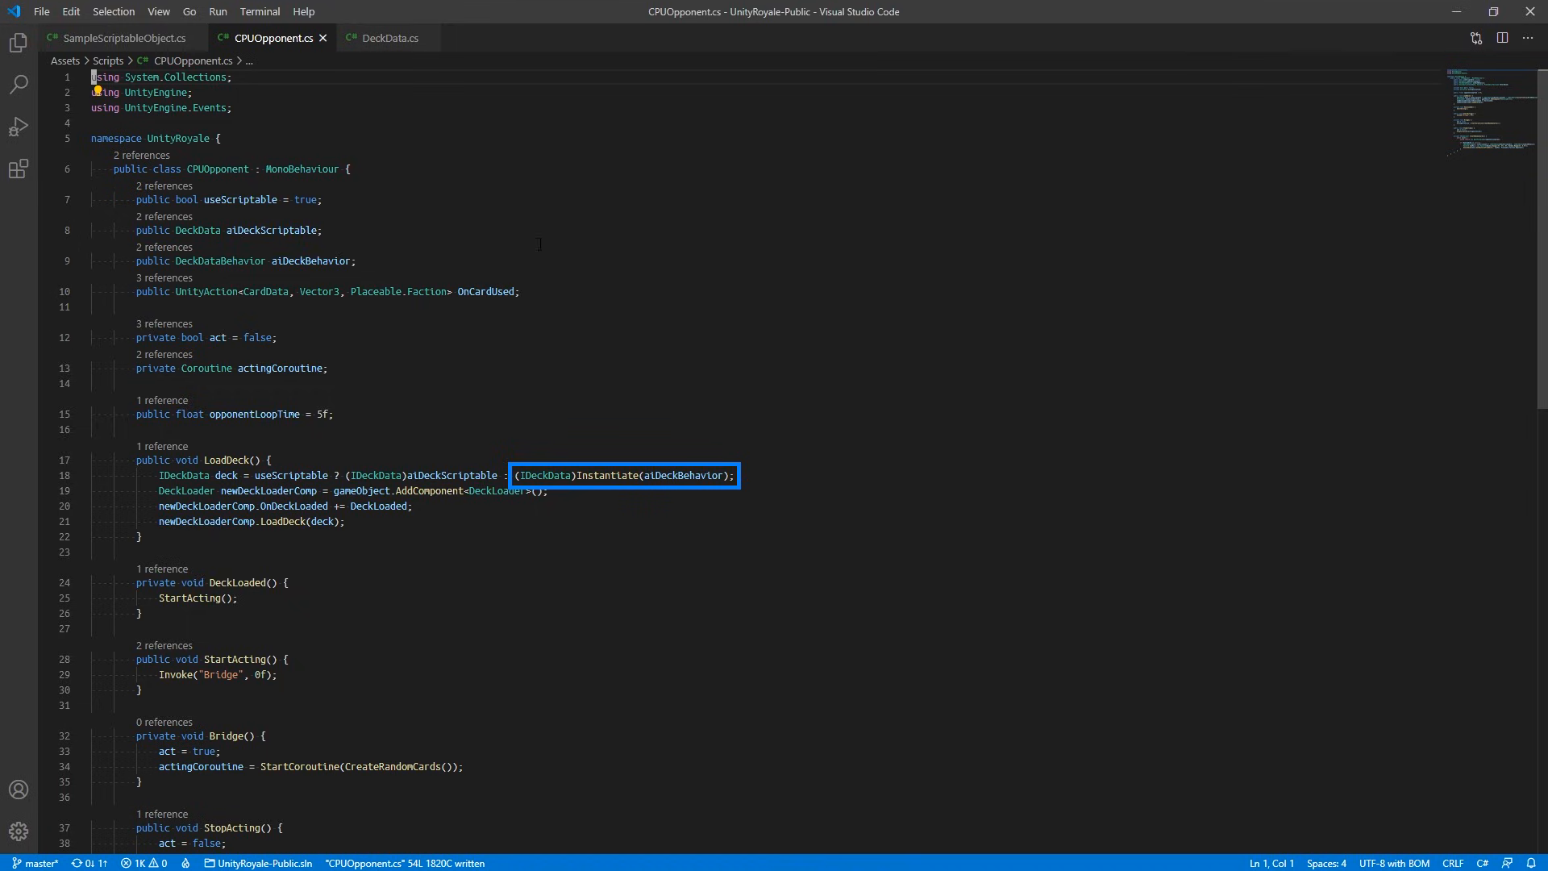
{"action": "mouse_move", "coordinate": [569, 233]}
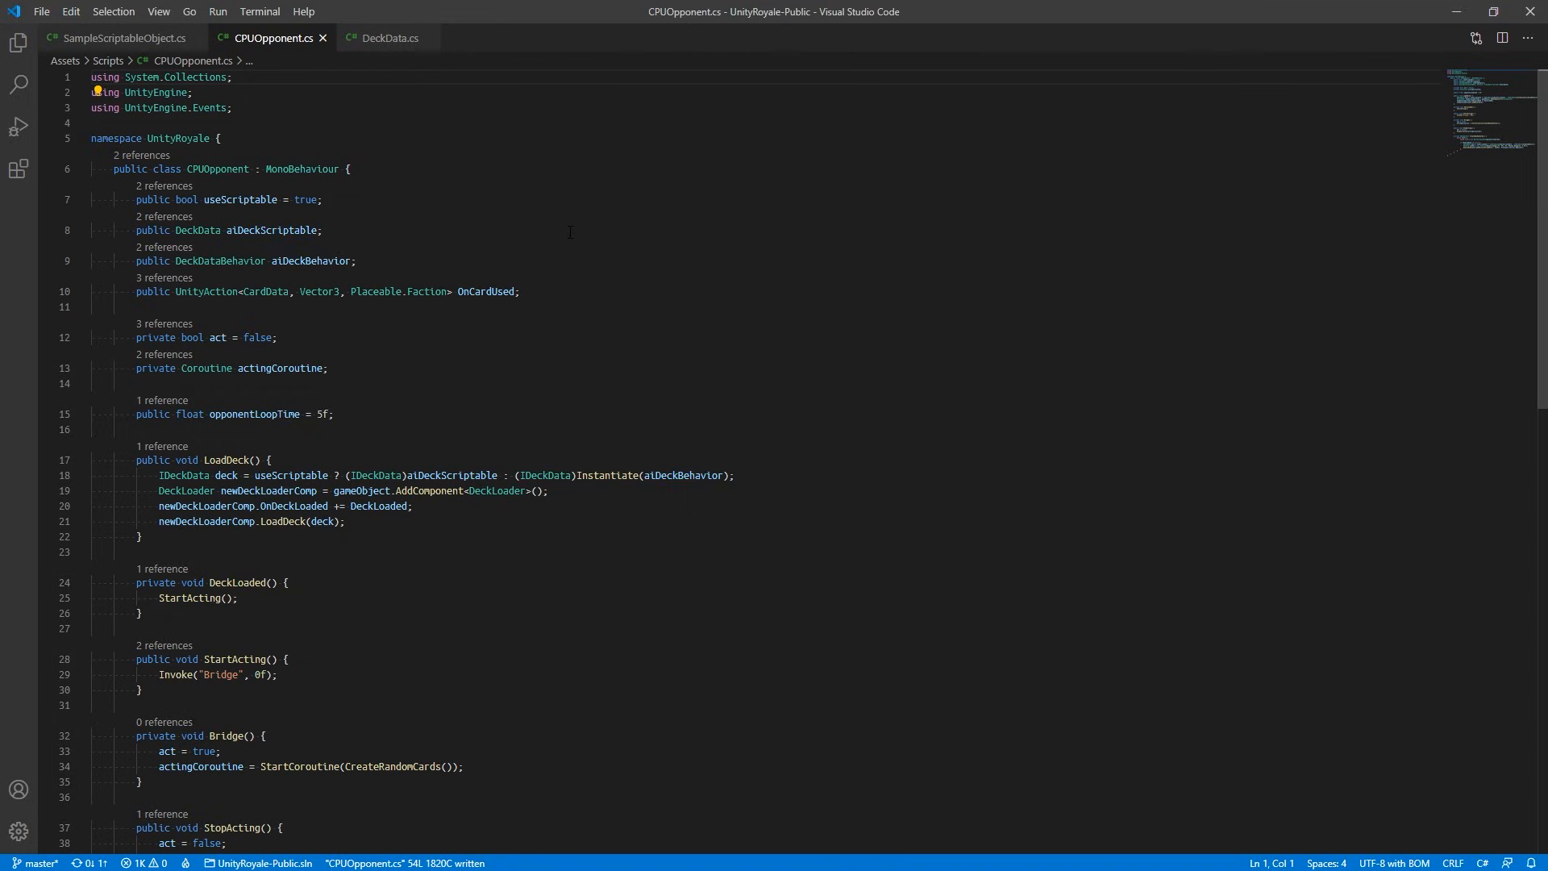
{"action": "left_click", "coordinate": [91, 77]}
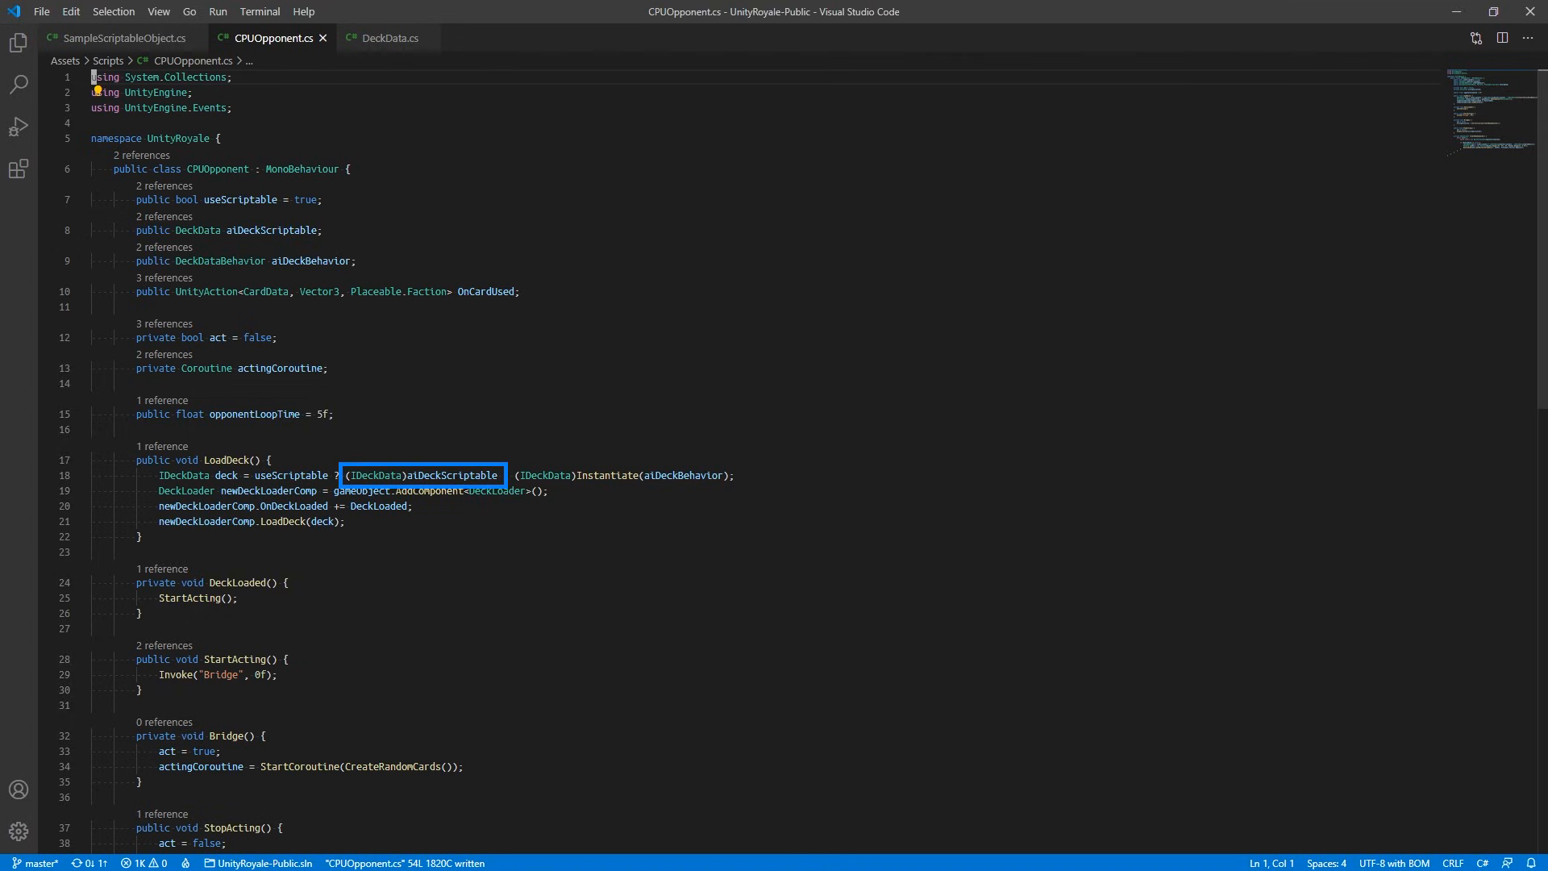
{"action": "mouse_move", "coordinate": [570, 232]}
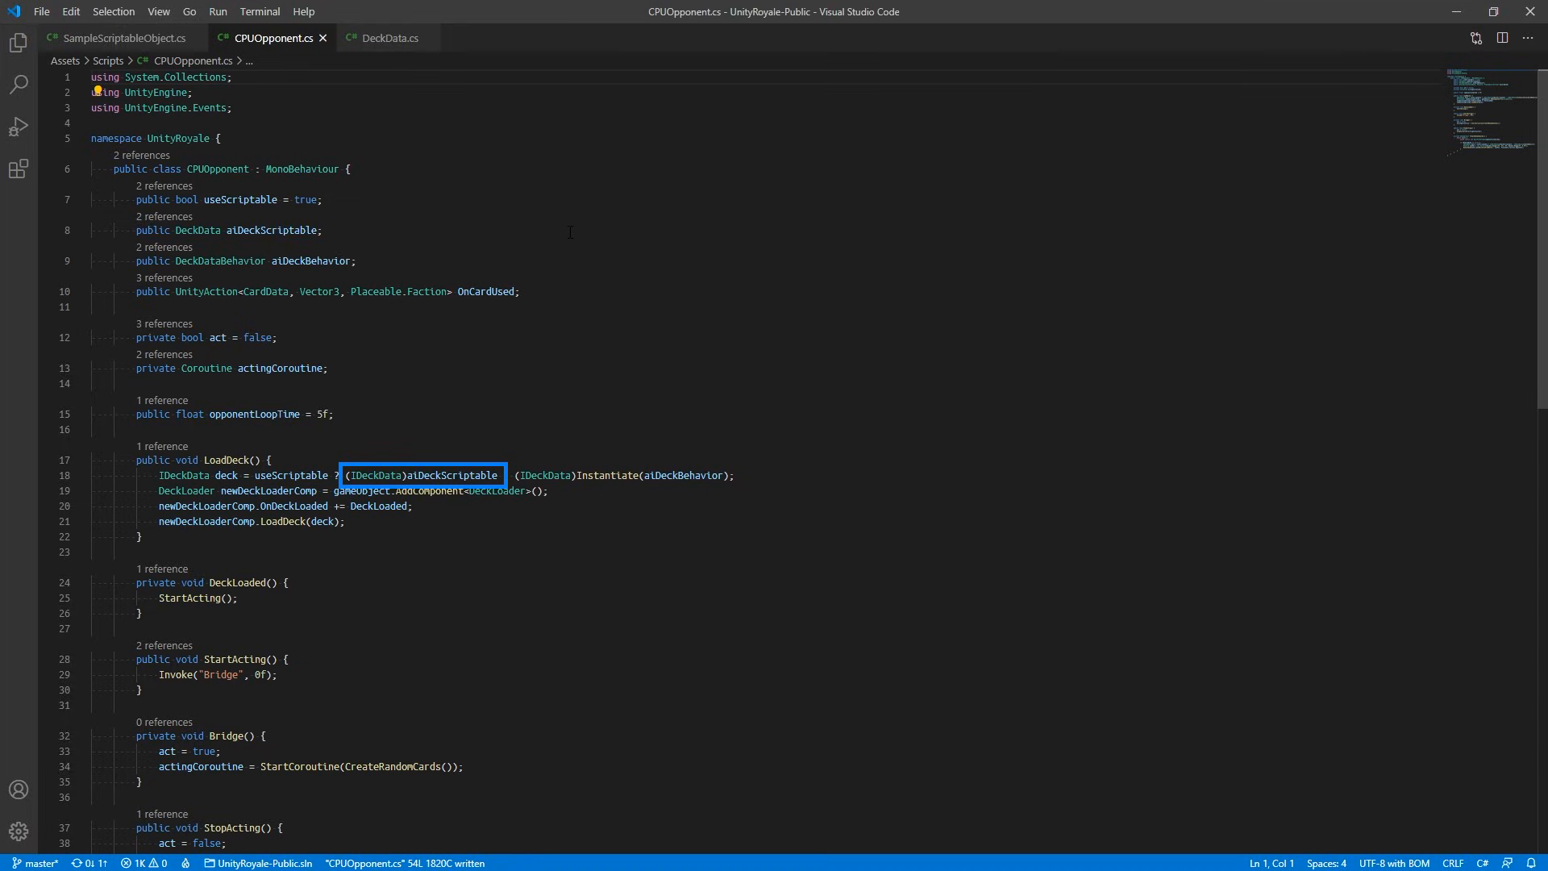
{"action": "left_click", "coordinate": [582, 242]}
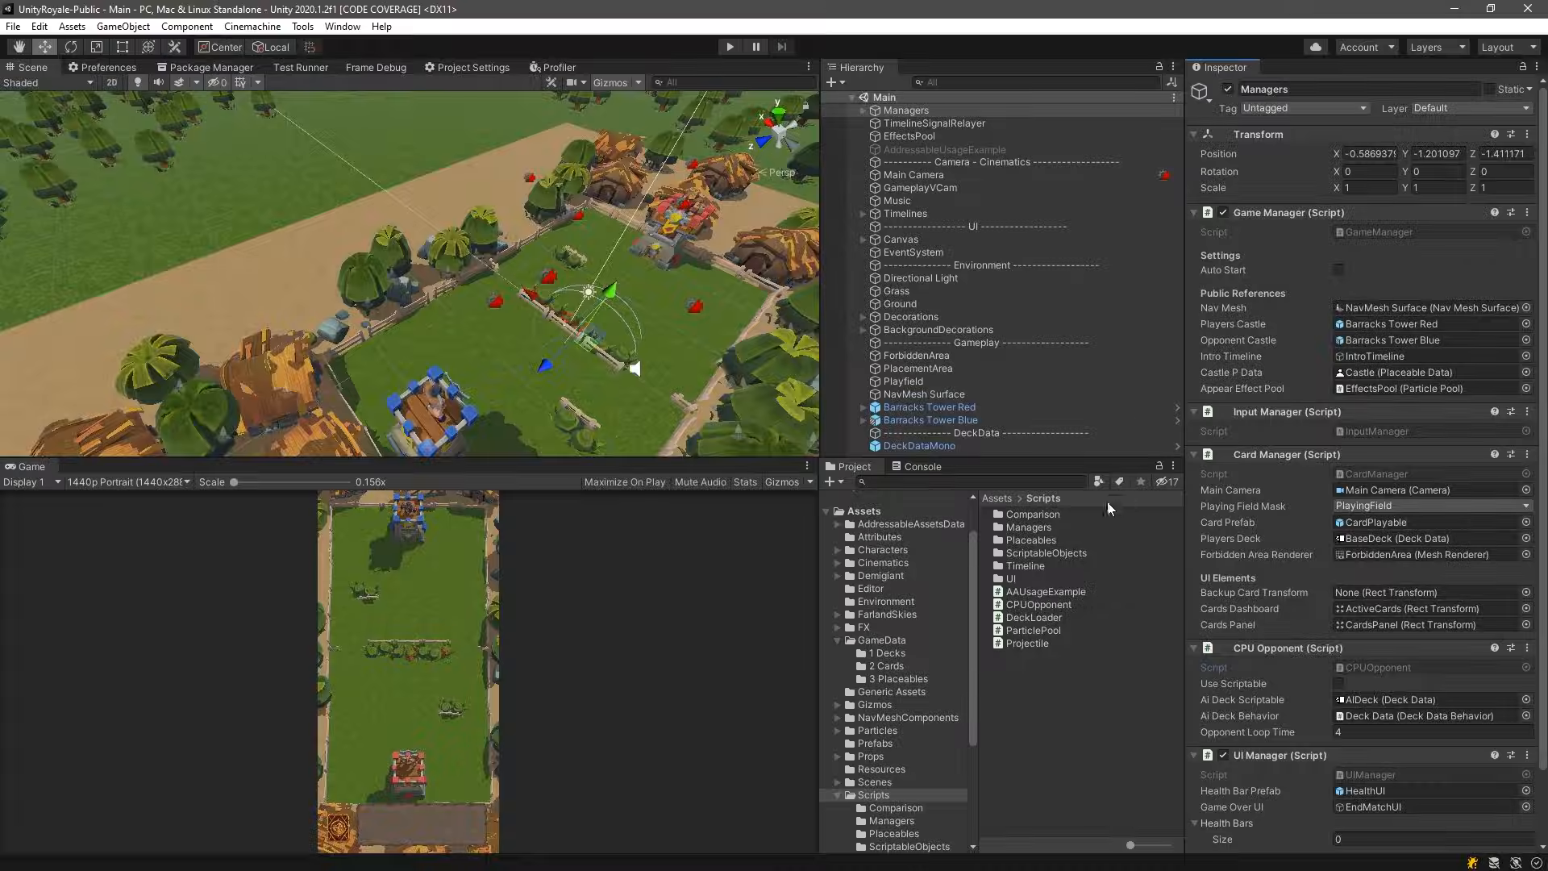
Navigate to the 3 Placeables data folder and inspect the BuildingCrusher unit data
{"action": "left_click", "coordinate": [885, 666]}
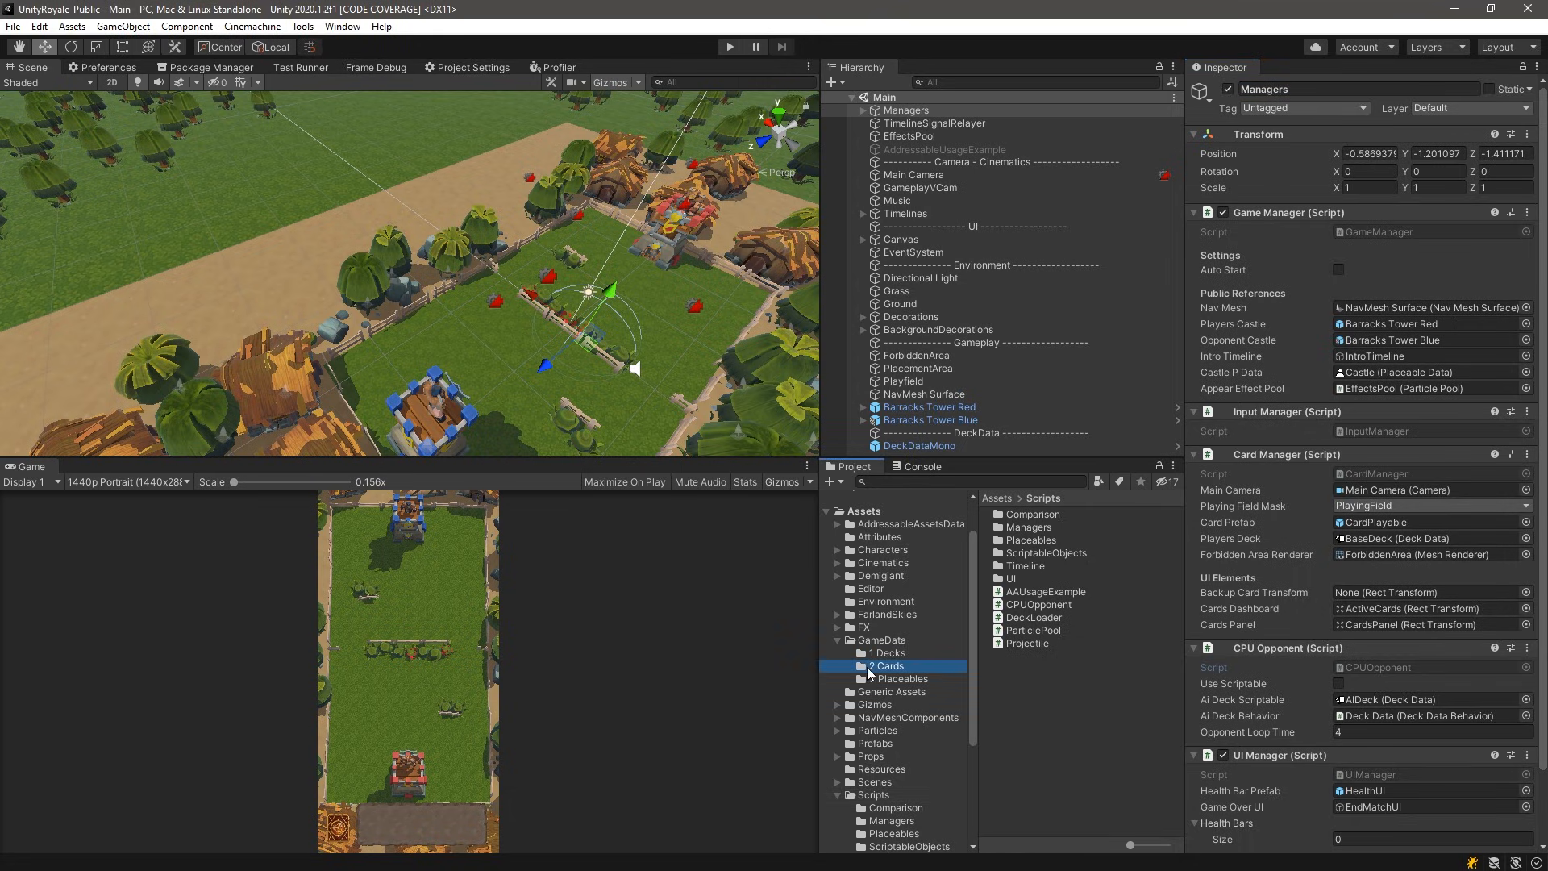
{"action": "left_click", "coordinate": [900, 679]}
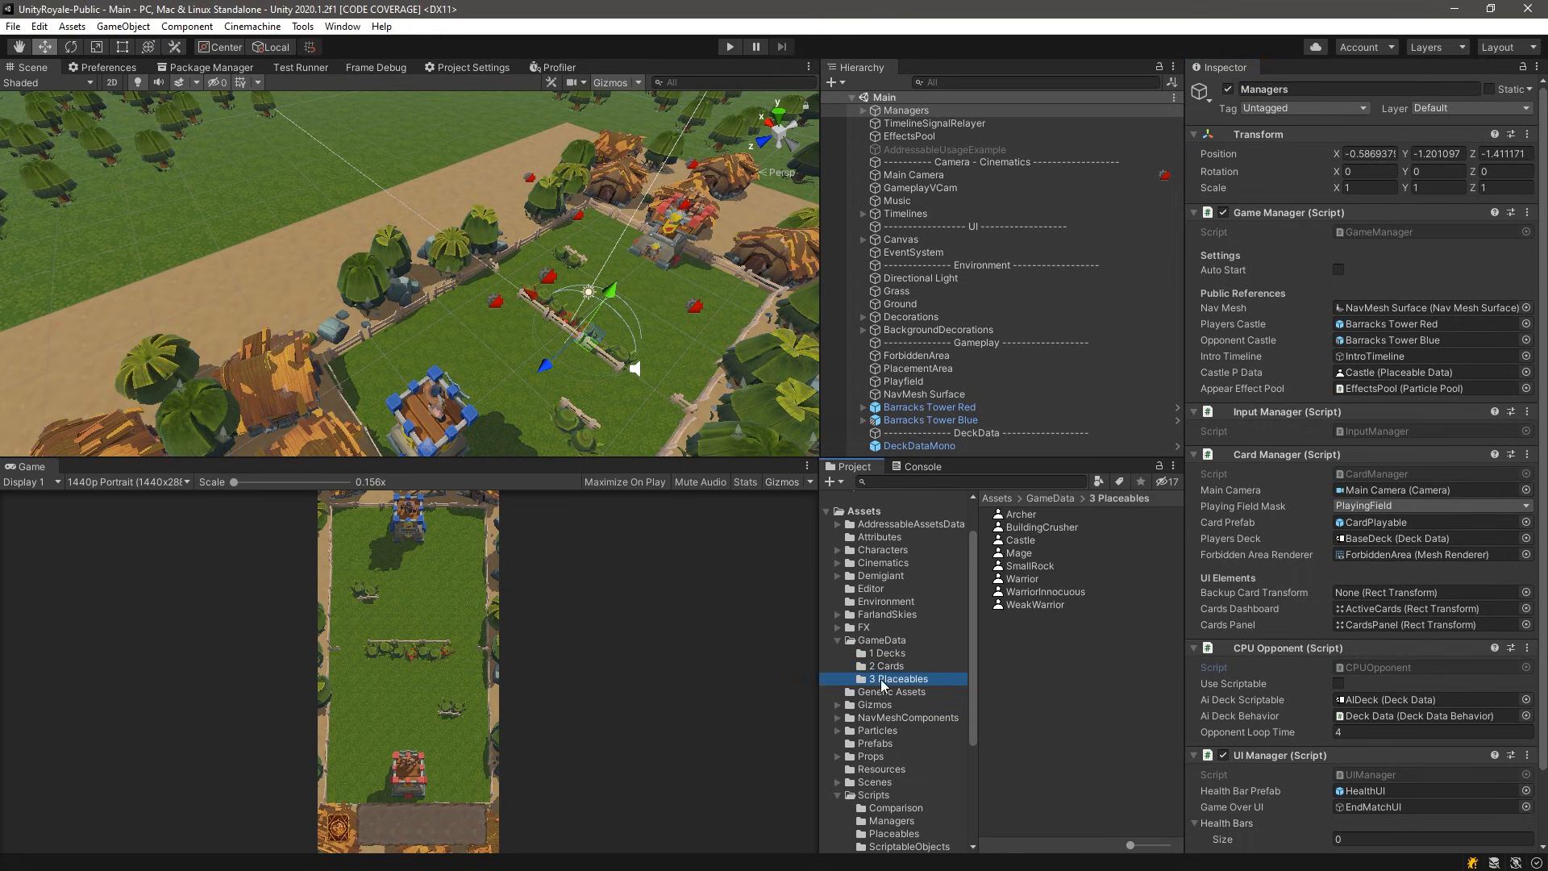
{"action": "mouse_move", "coordinate": [1037, 521]}
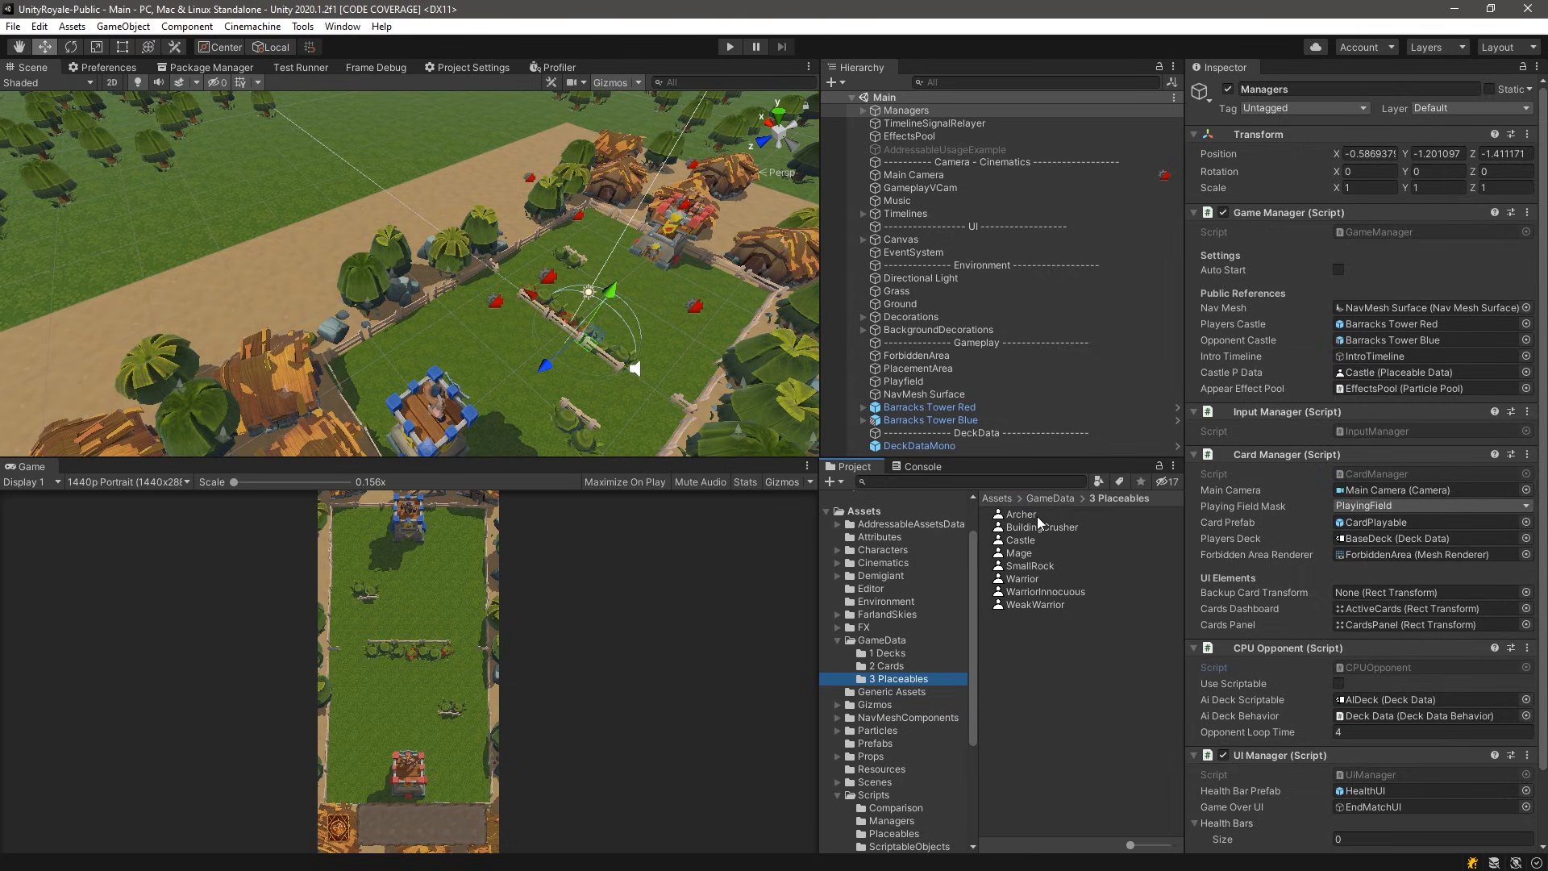
{"action": "left_click", "coordinate": [1021, 513]}
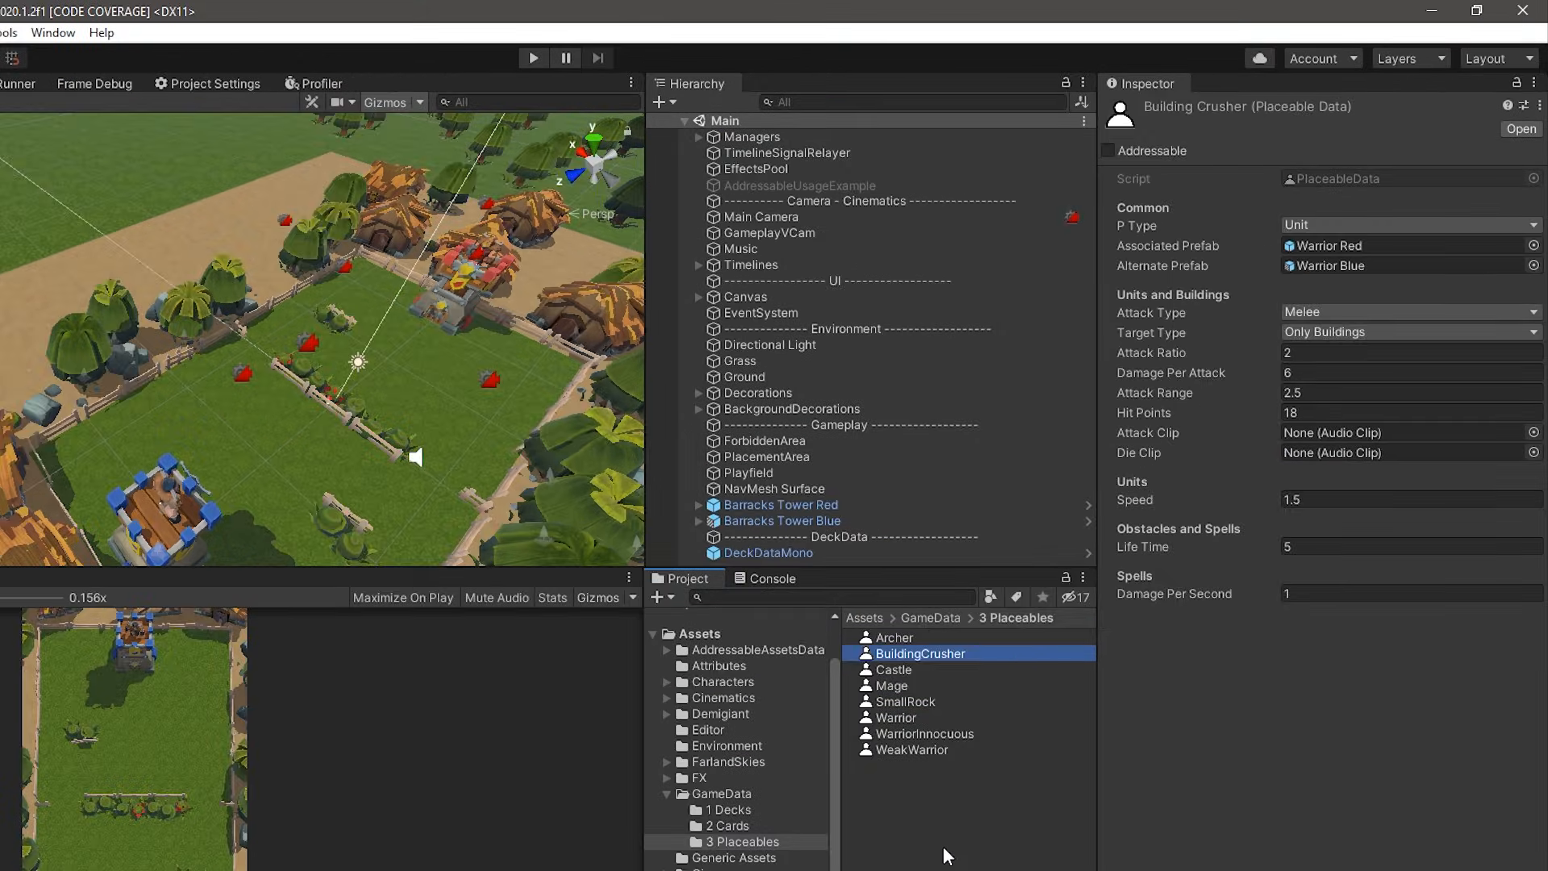
Review the Mage and Warrior unit data, keeping the Warrior's Target Type as Both
{"action": "left_click", "coordinate": [894, 685]}
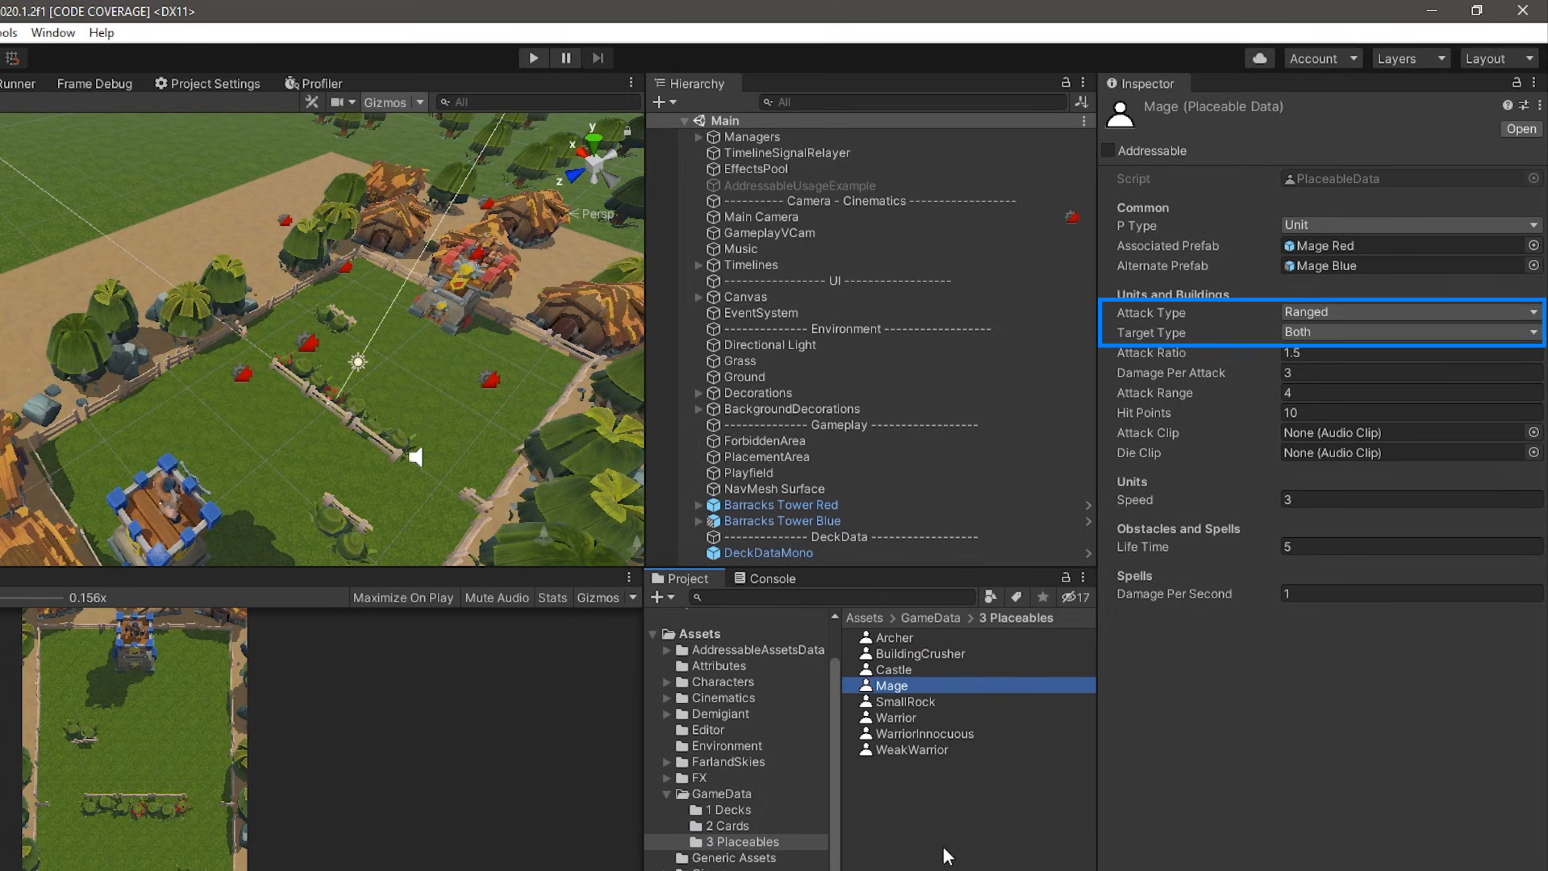
{"action": "left_click", "coordinate": [895, 716]}
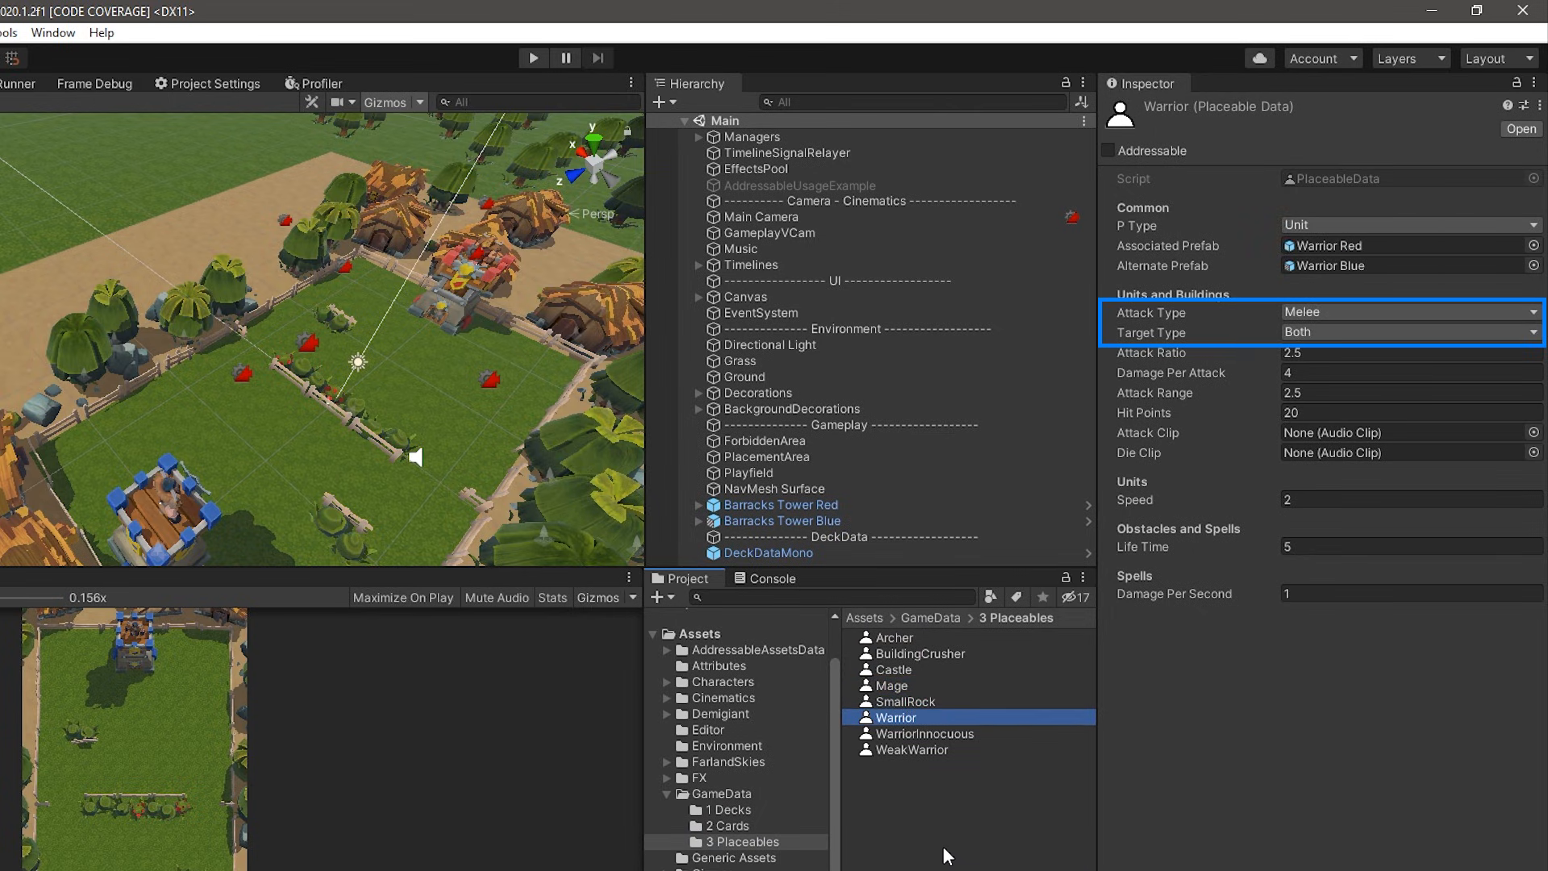
{"action": "mouse_move", "coordinate": [1060, 821]}
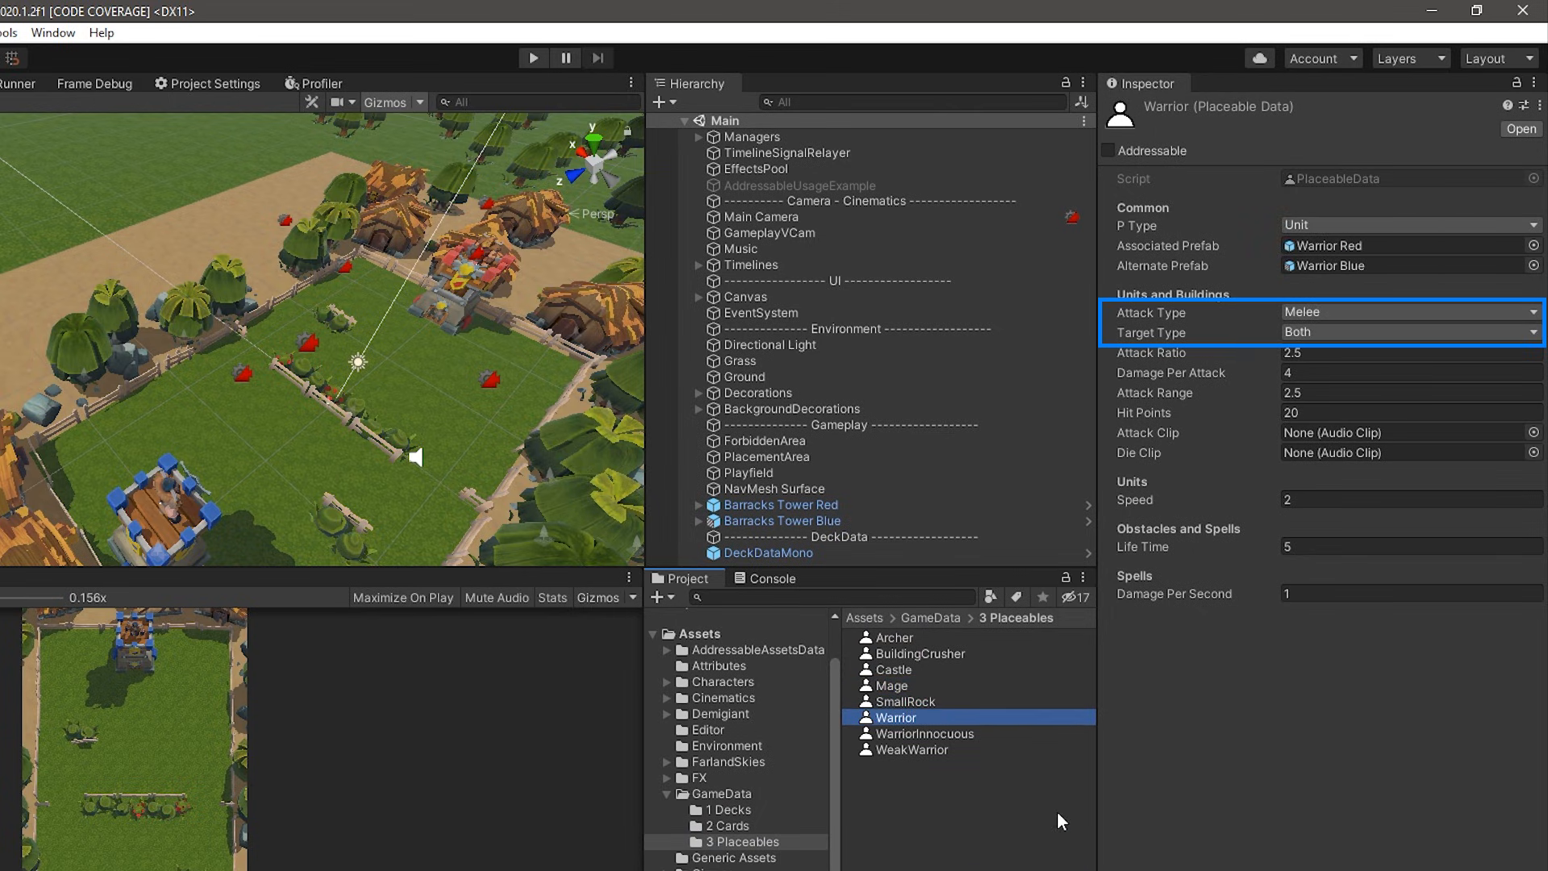
{"action": "left_click", "coordinate": [1406, 333]}
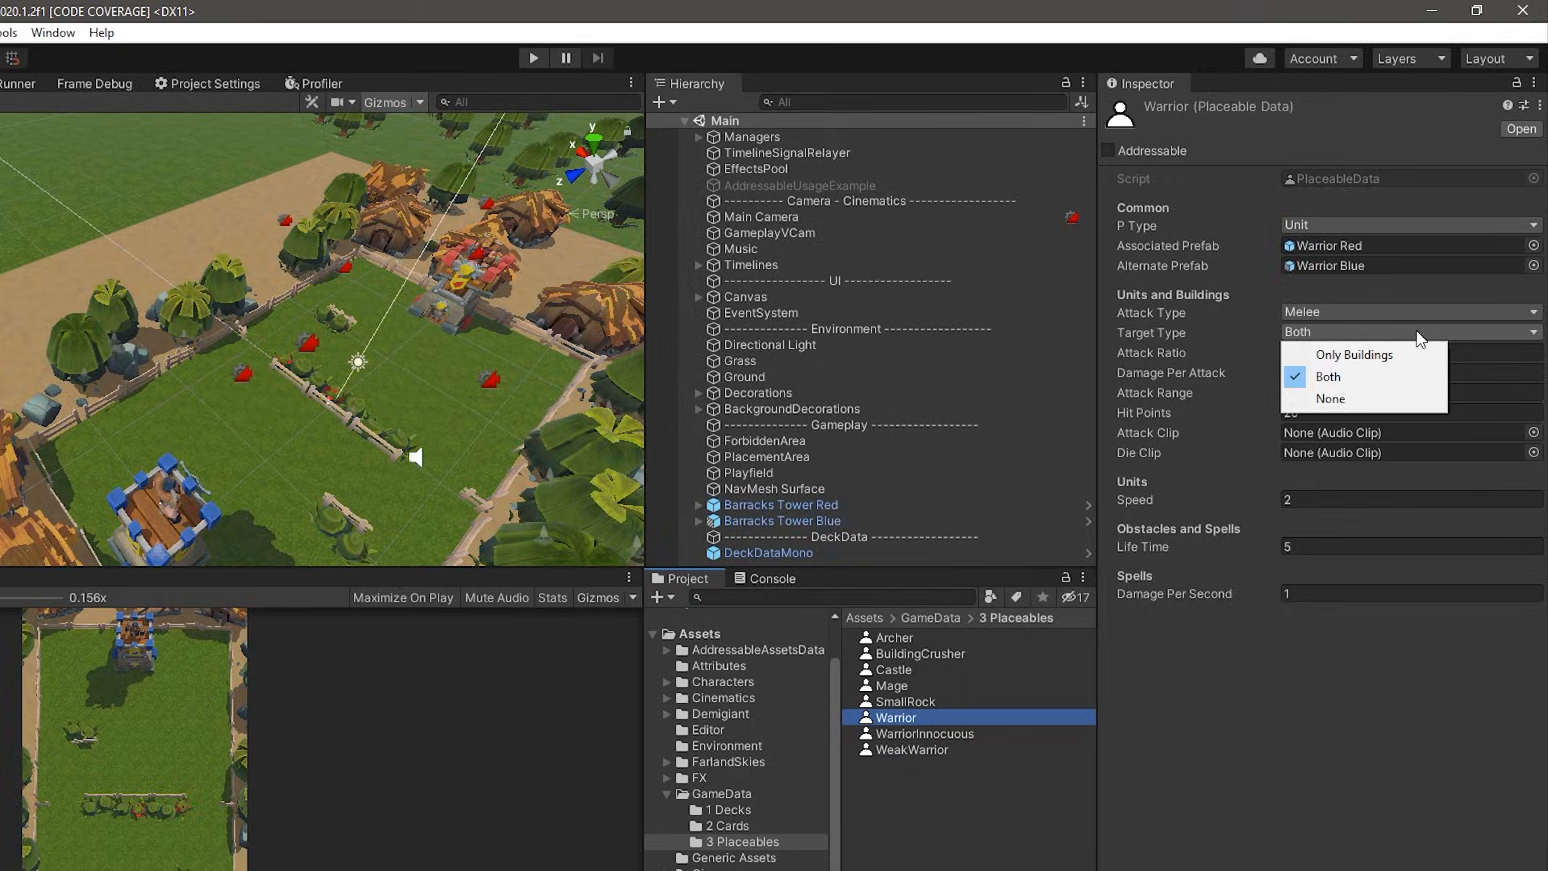
{"action": "left_click", "coordinate": [1328, 376]}
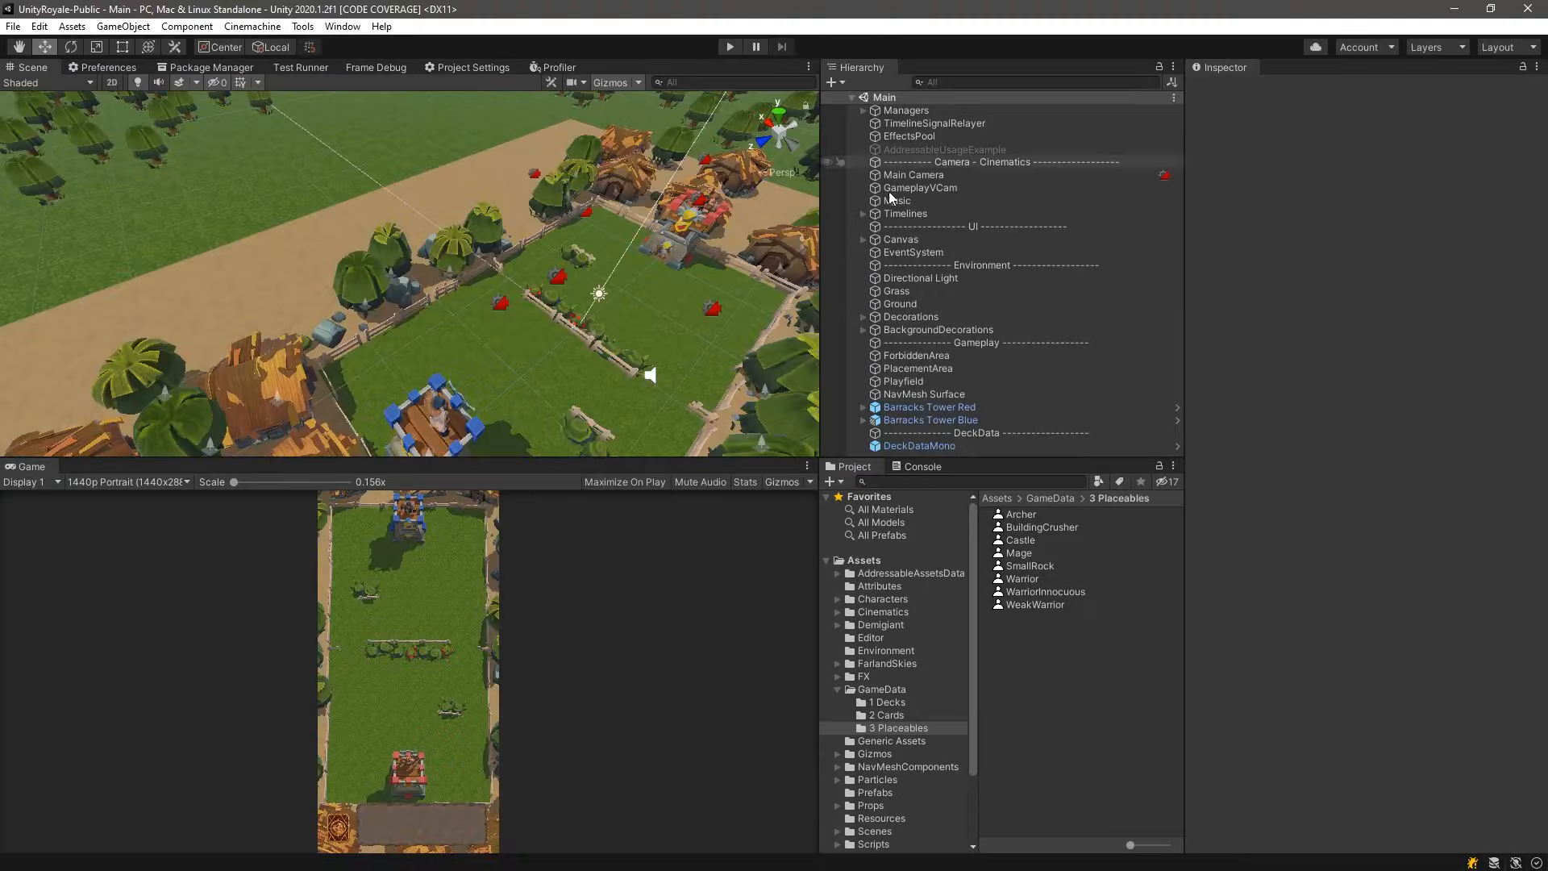
Select Barracks Tower Red and set its hit points to 10 during play mode
{"action": "left_click", "coordinate": [929, 406]}
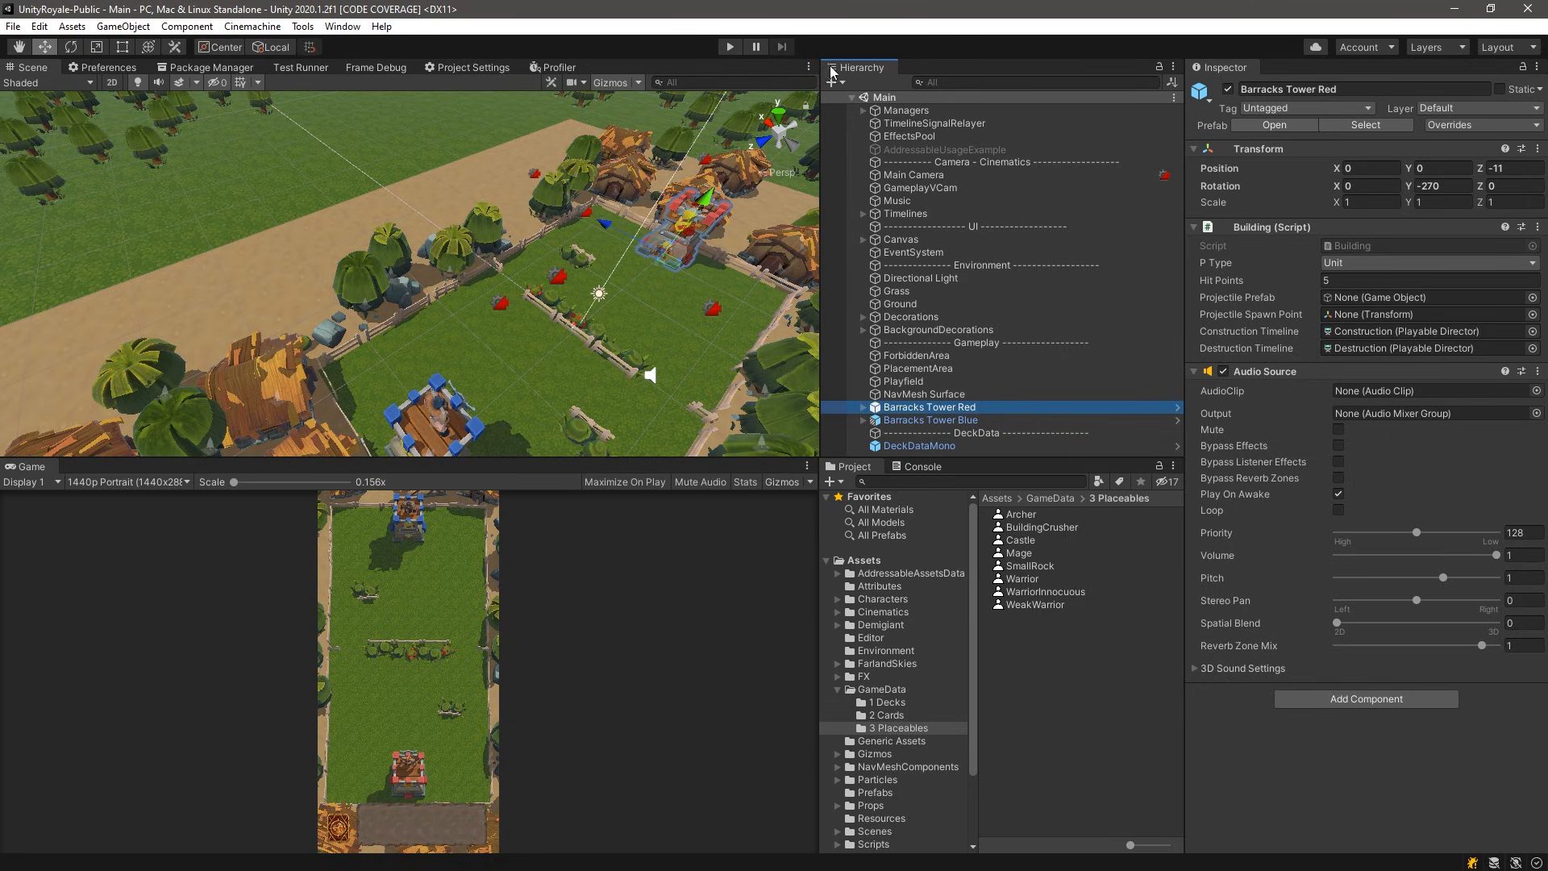
{"action": "left_click", "coordinate": [729, 47]}
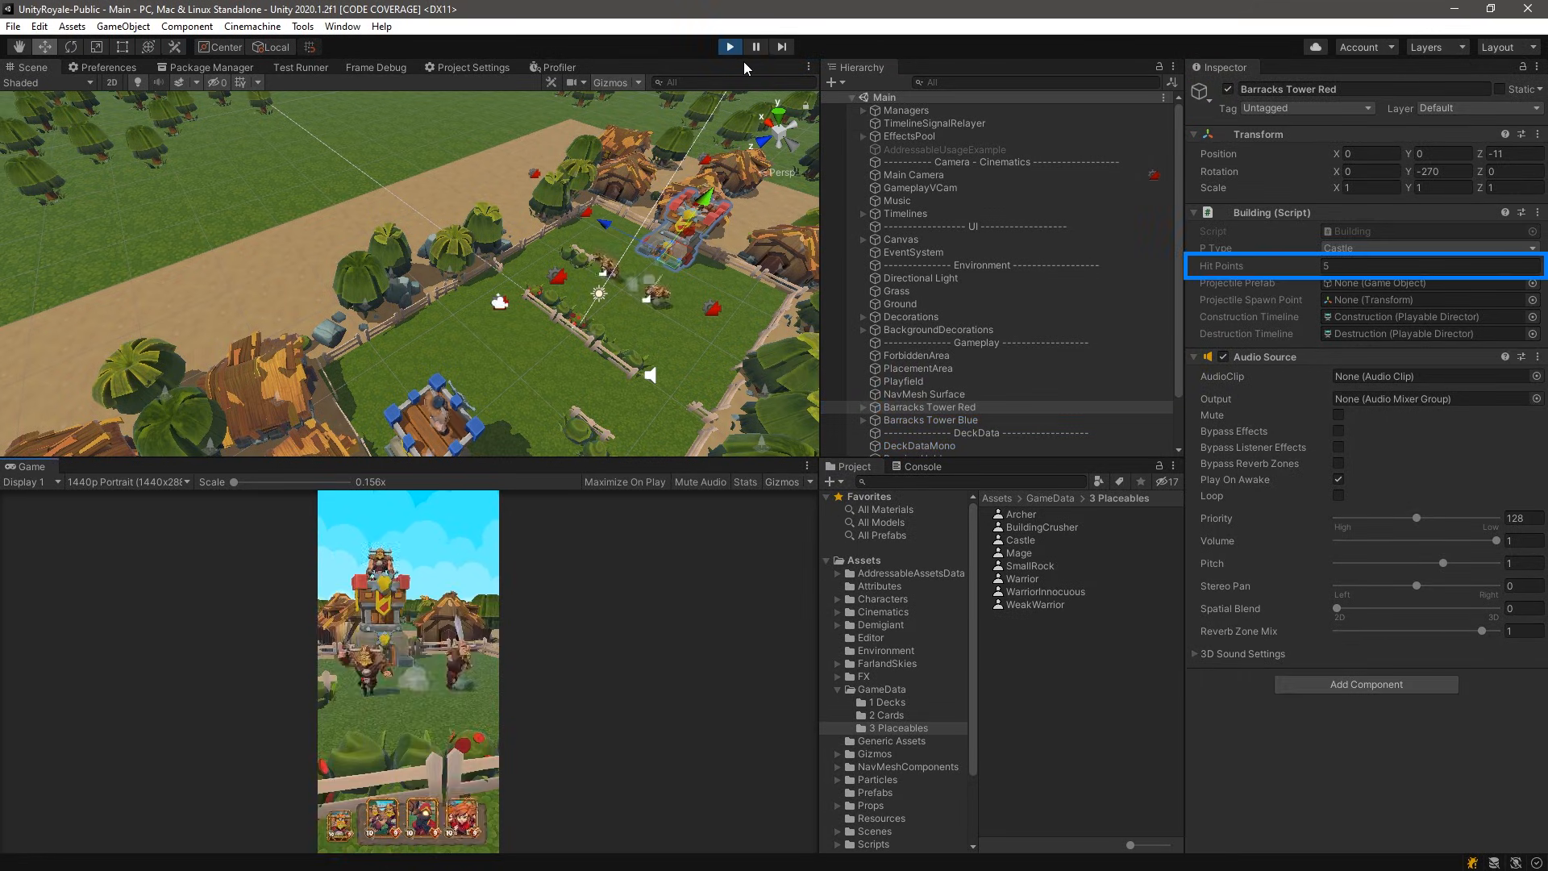
{"action": "left_click", "coordinate": [1423, 266]}
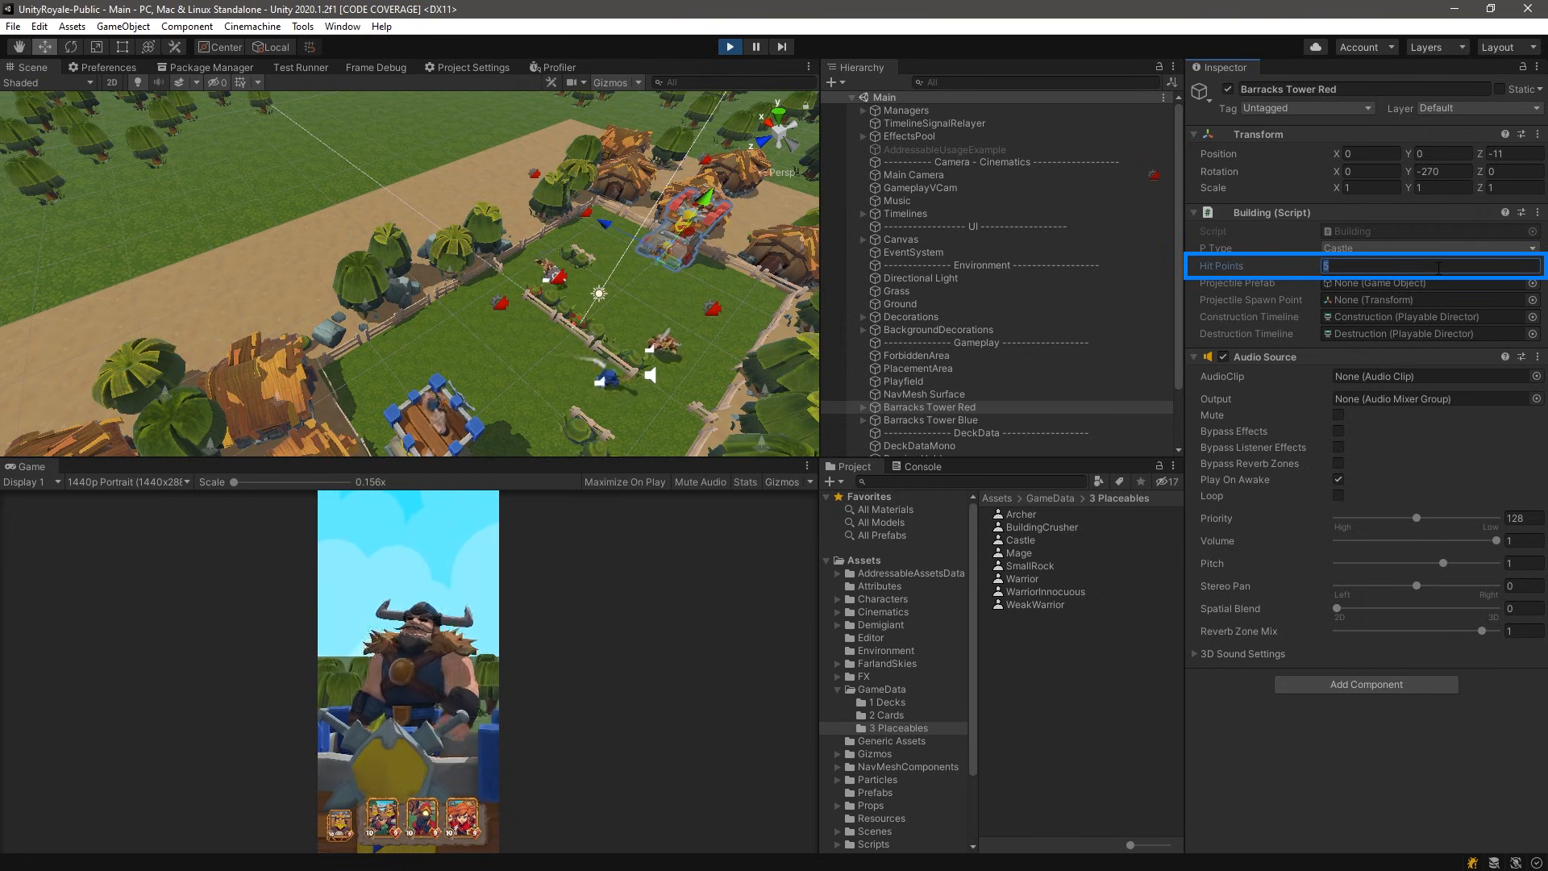
{"action": "type", "text": "10"}
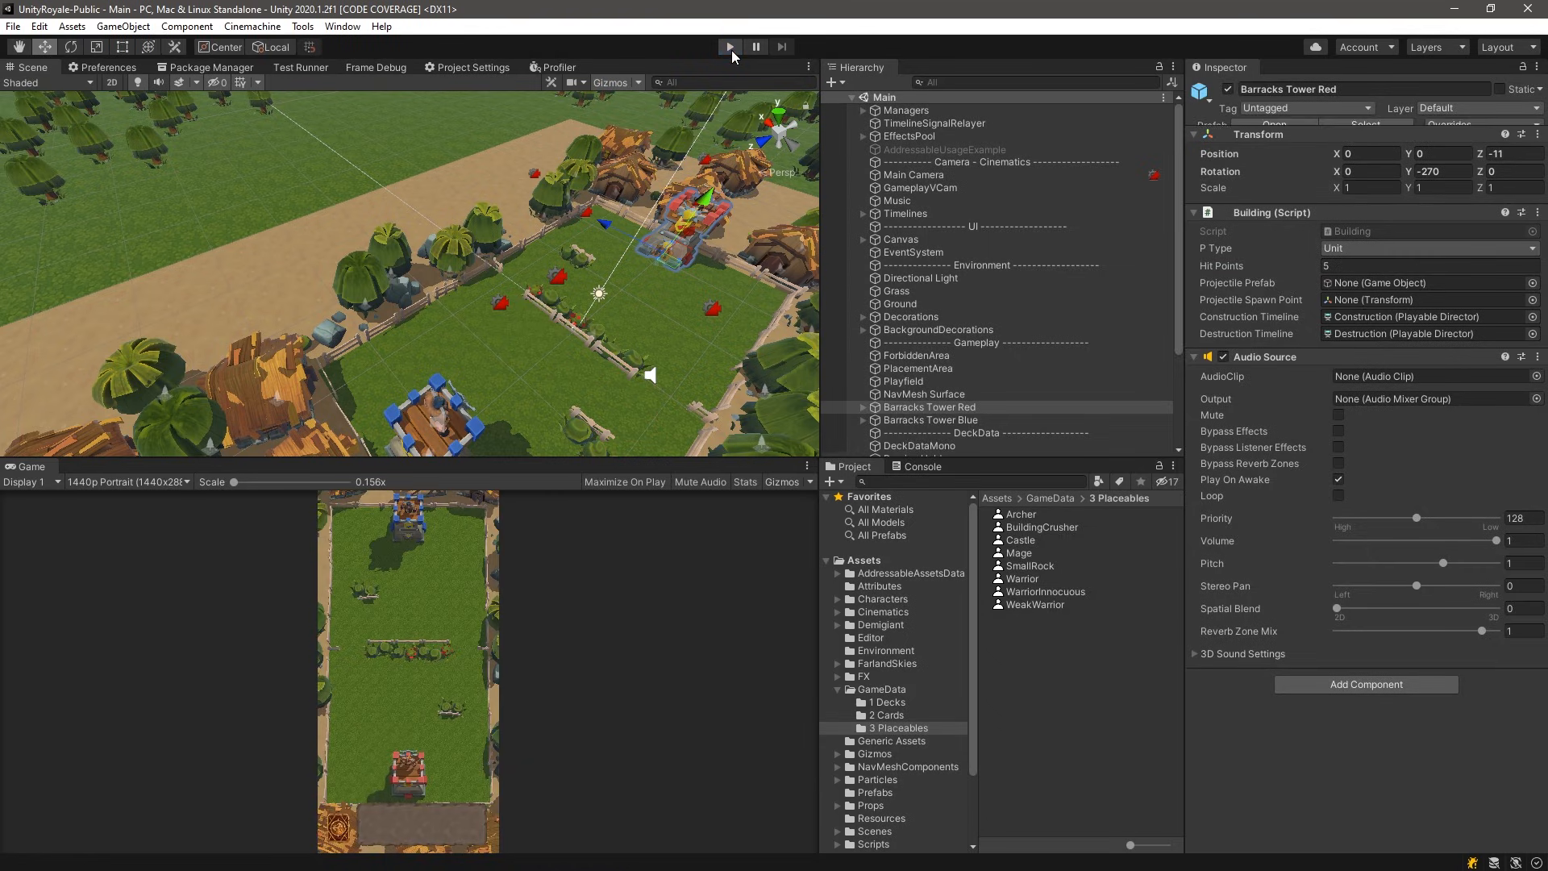
Stop play mode and re-enter 10 hit points so the change persists
{"action": "left_click", "coordinate": [1428, 279]}
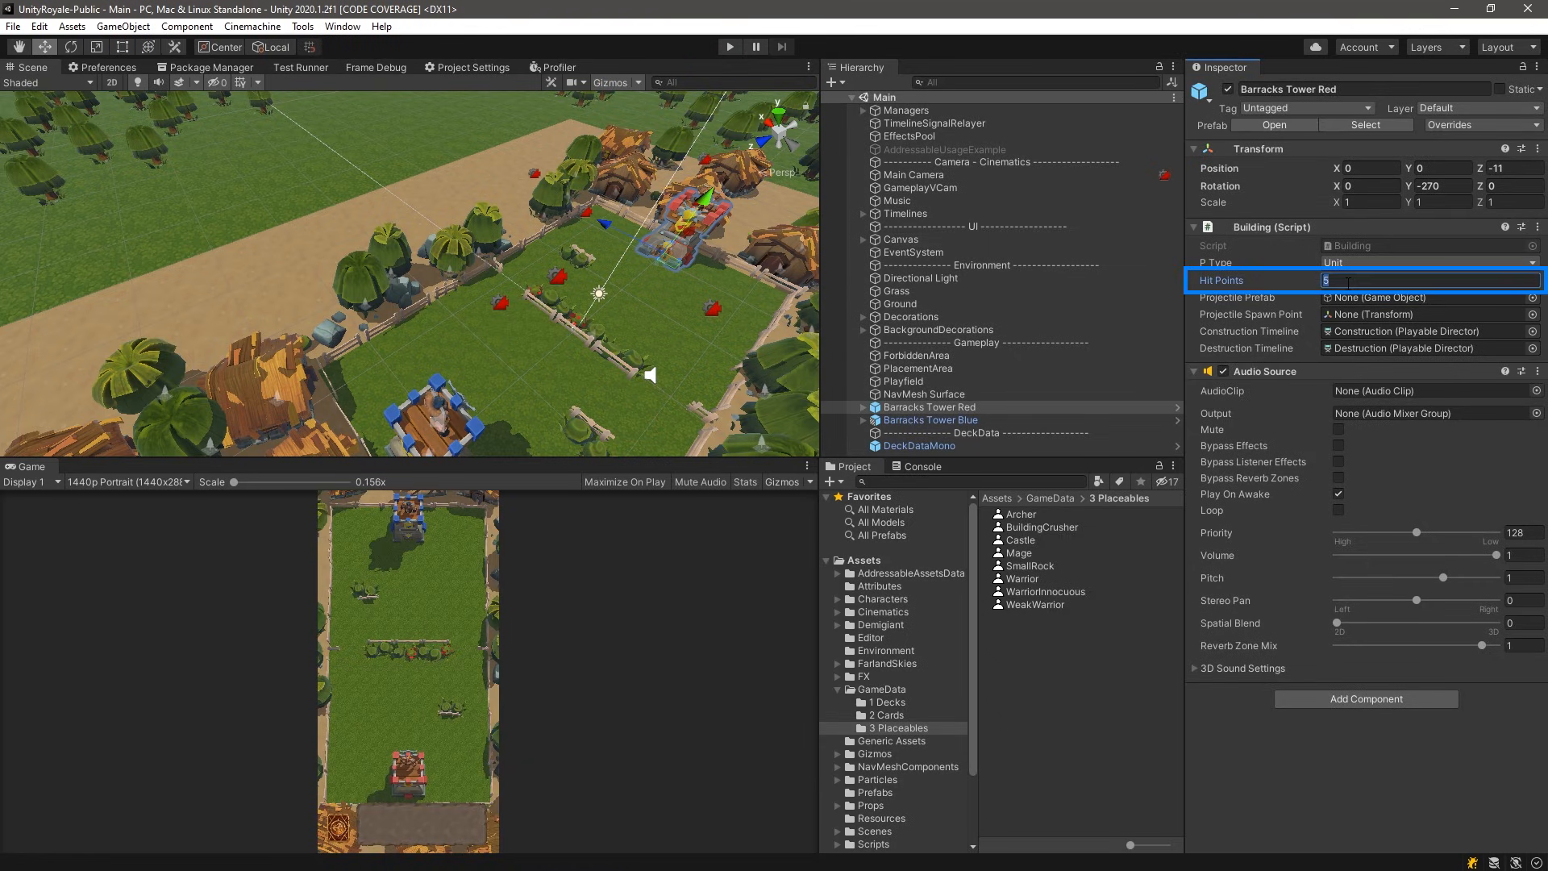
{"action": "type", "text": "10"}
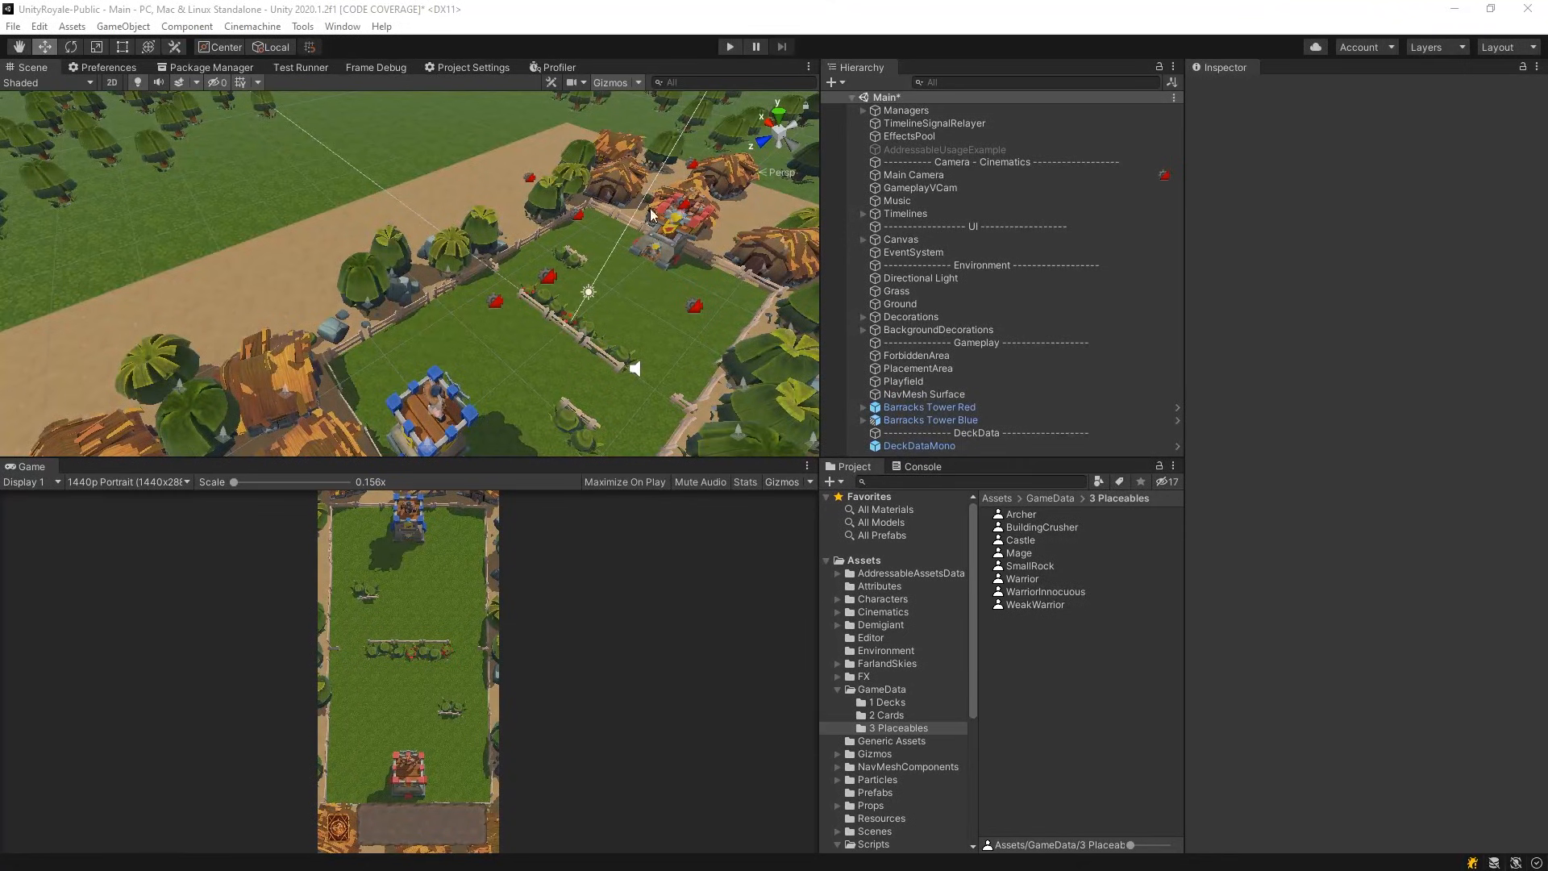
In play mode, set the Archer asset's attack range to 6, which persists after stopping
{"action": "left_click", "coordinate": [729, 47]}
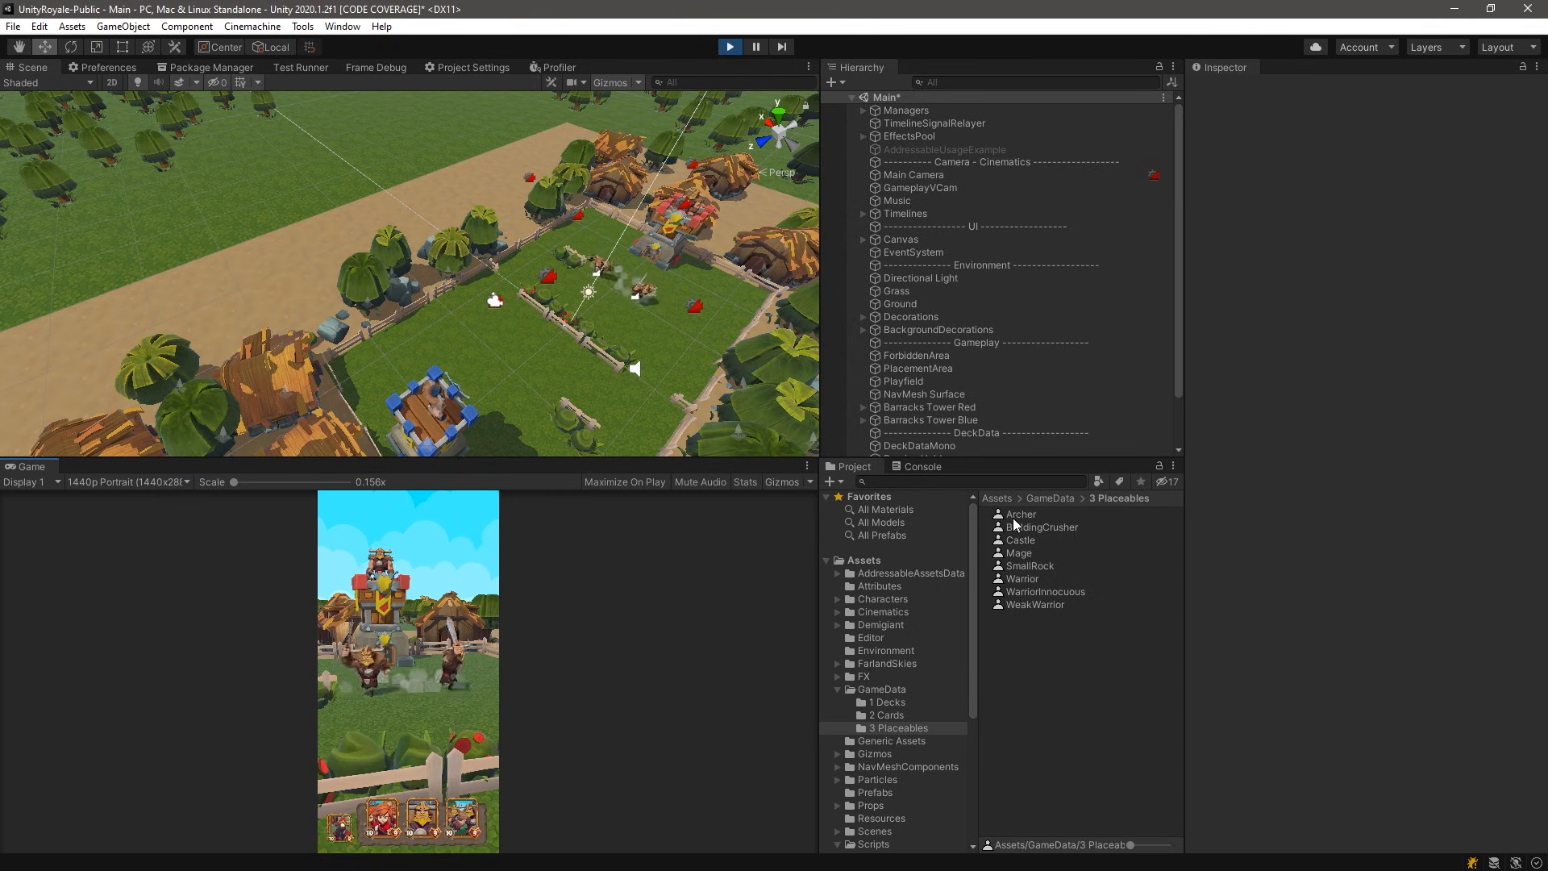
{"action": "left_click", "coordinate": [1021, 513]}
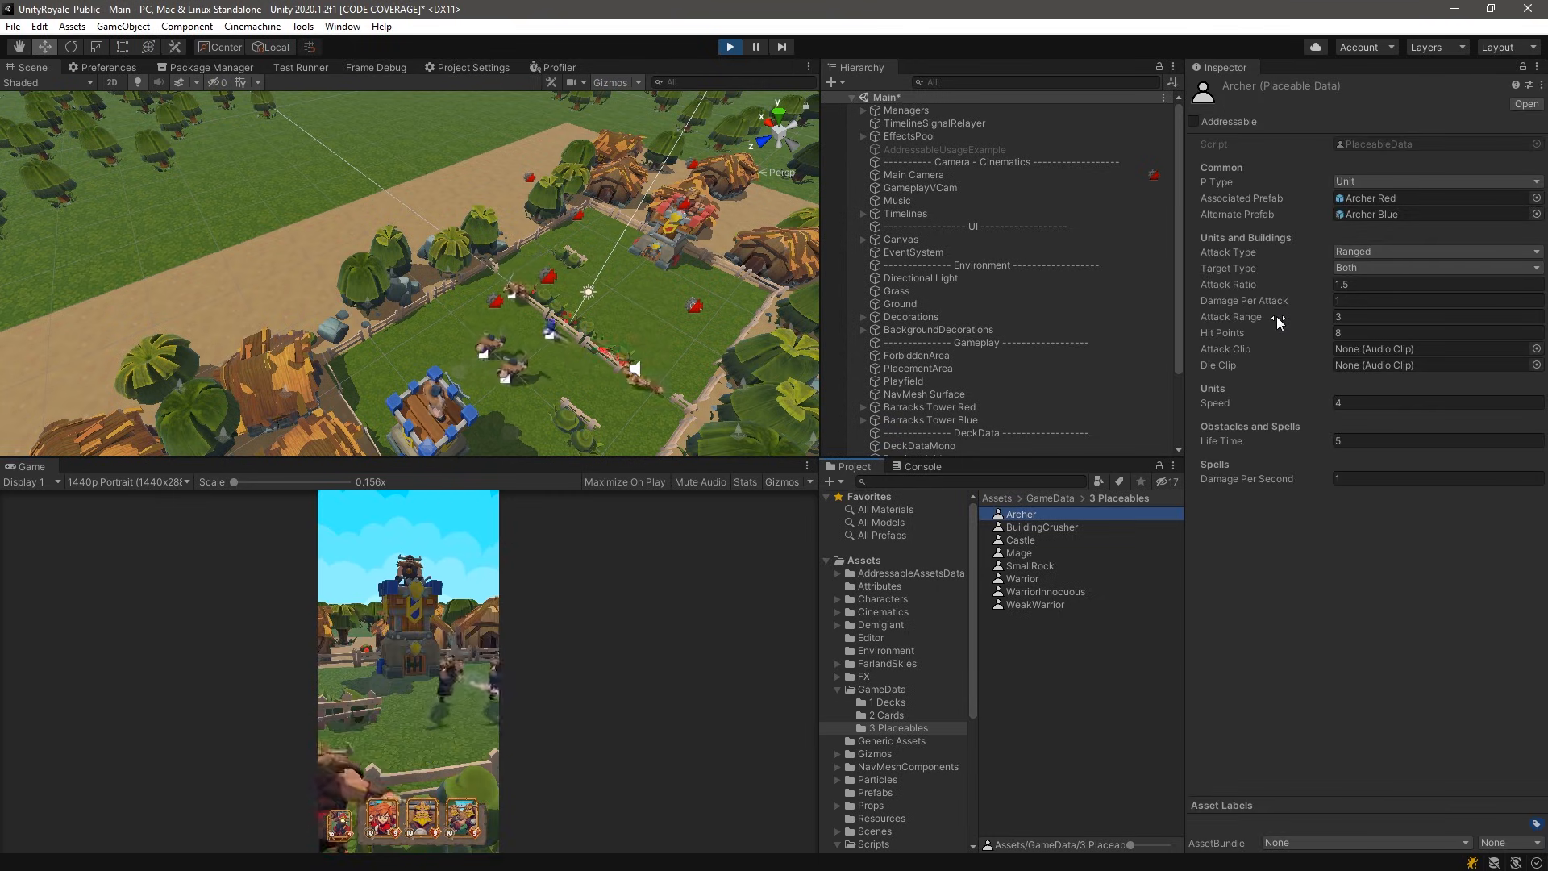
{"action": "left_click", "coordinate": [1437, 316]}
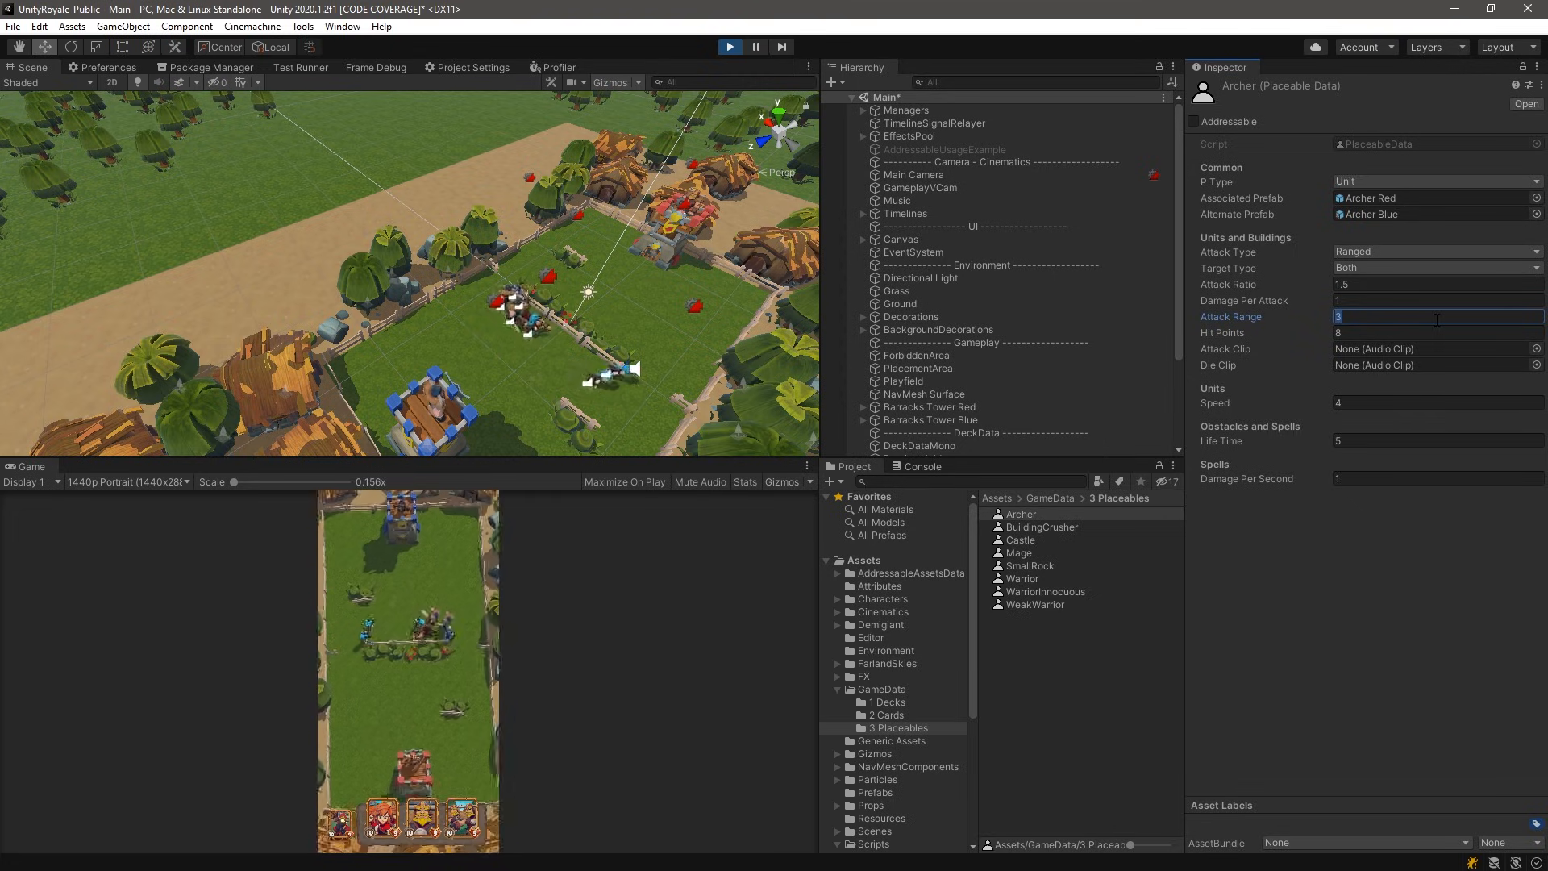
{"action": "type", "text": "6"}
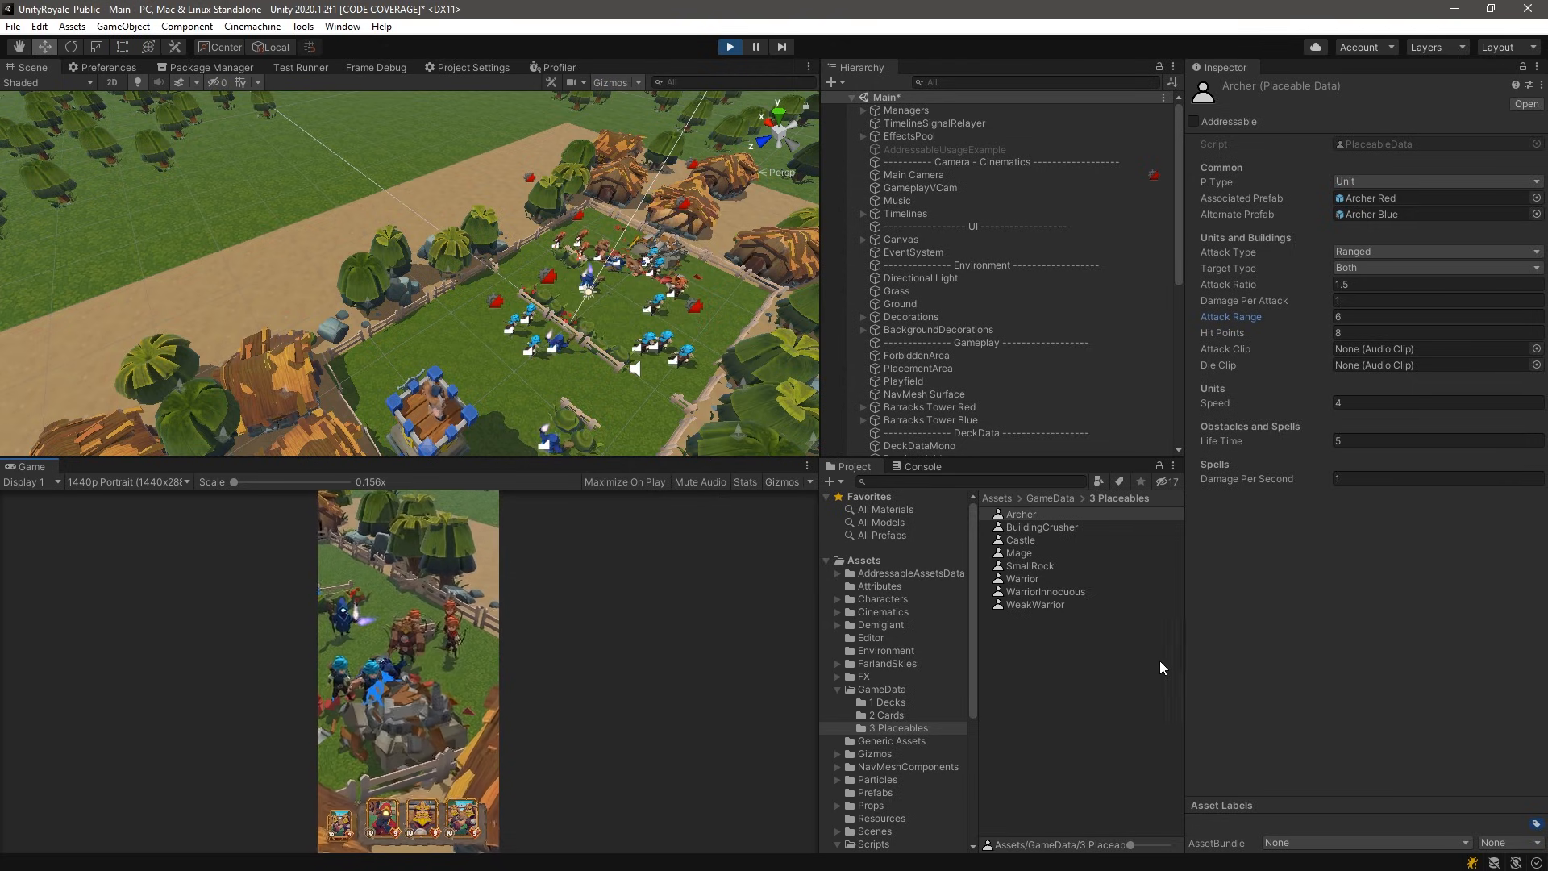
{"action": "left_click", "coordinate": [729, 47]}
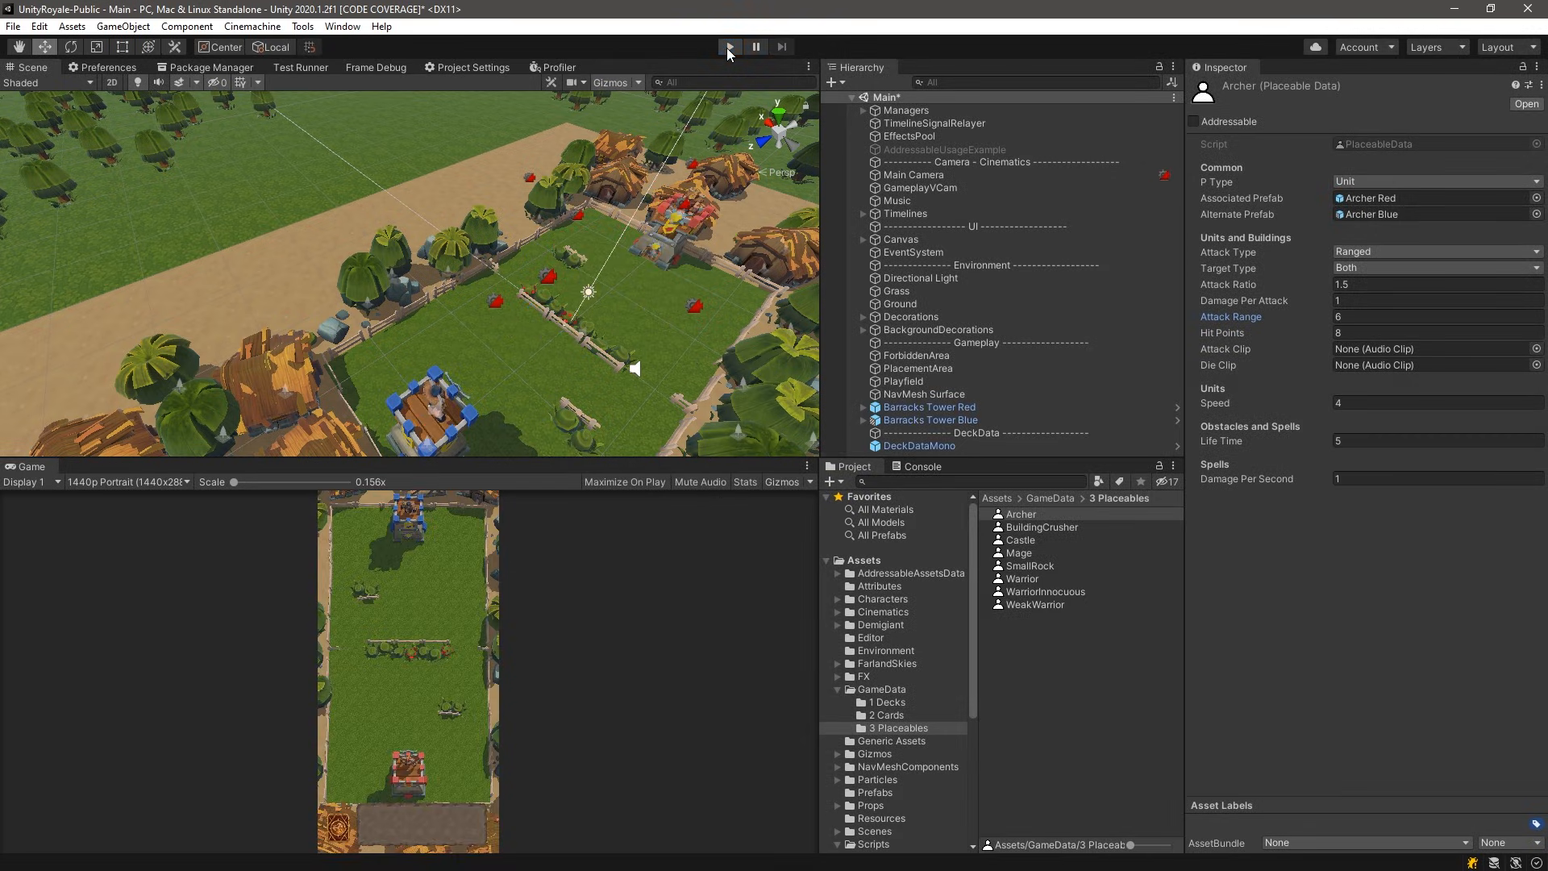